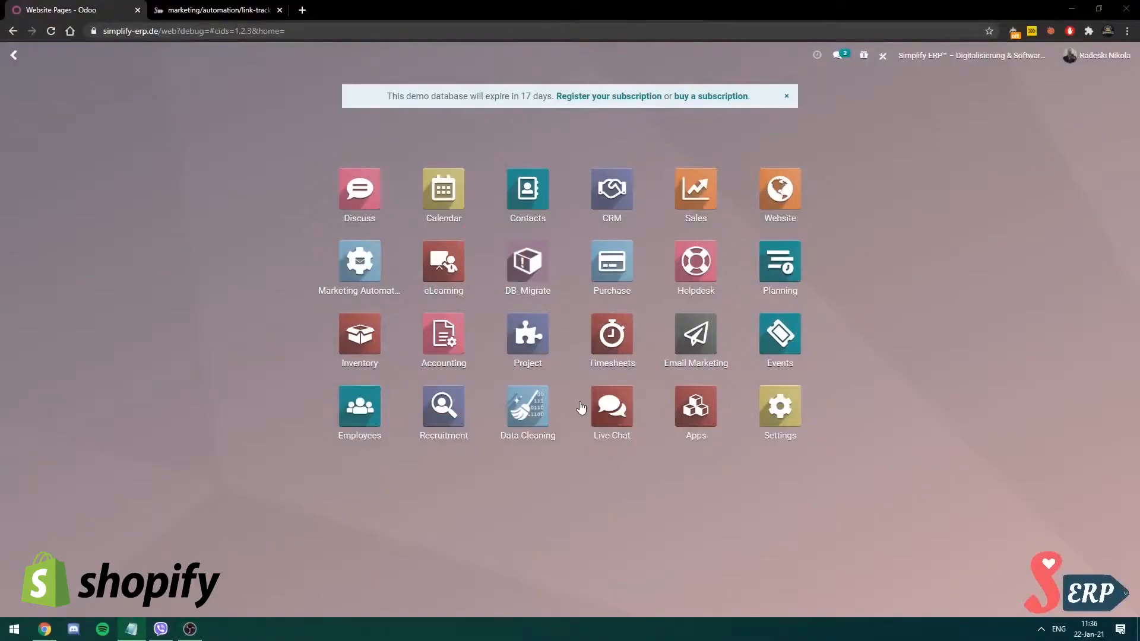
mouse_move(809, 403)
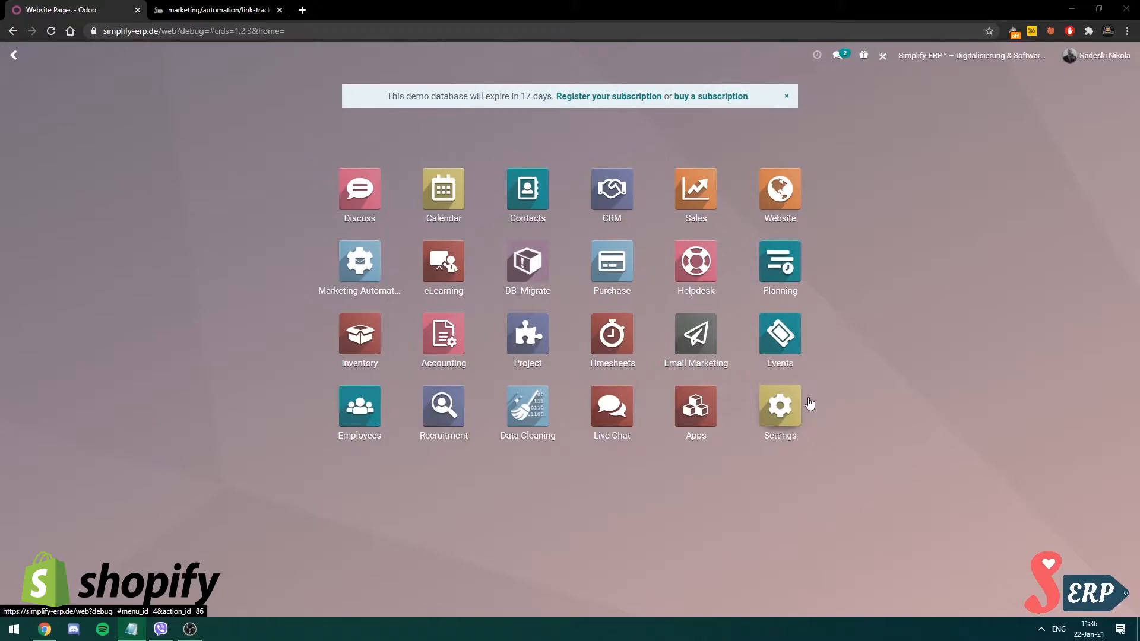
mouse_move(924, 296)
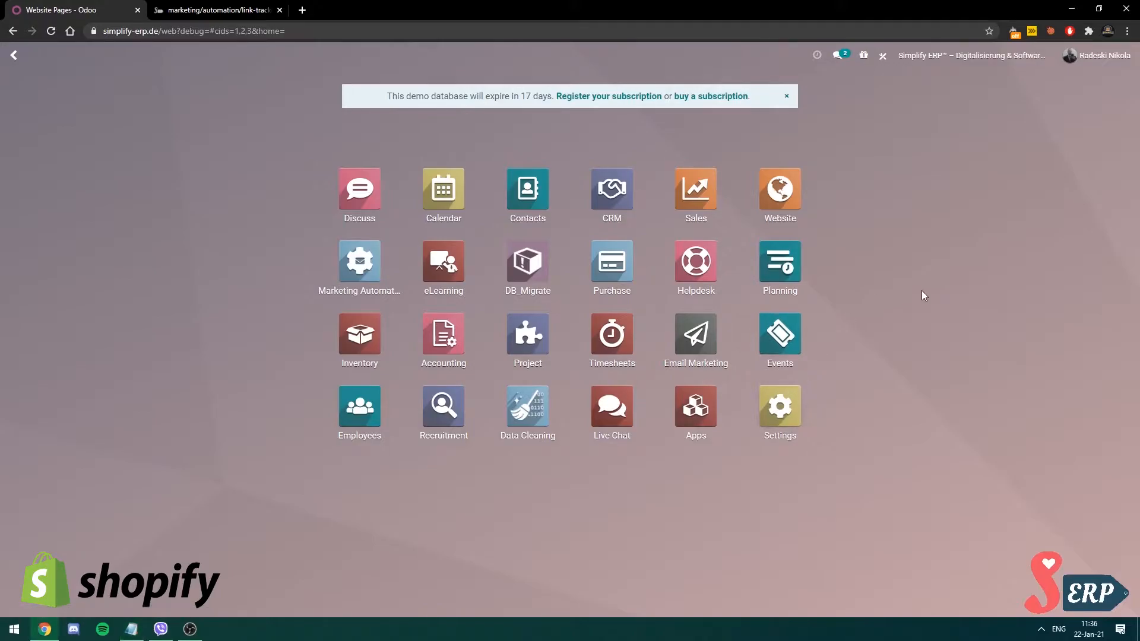
Search the home dashboard for "pages" to list the Website / Configuration / Pages menu
type("pages")
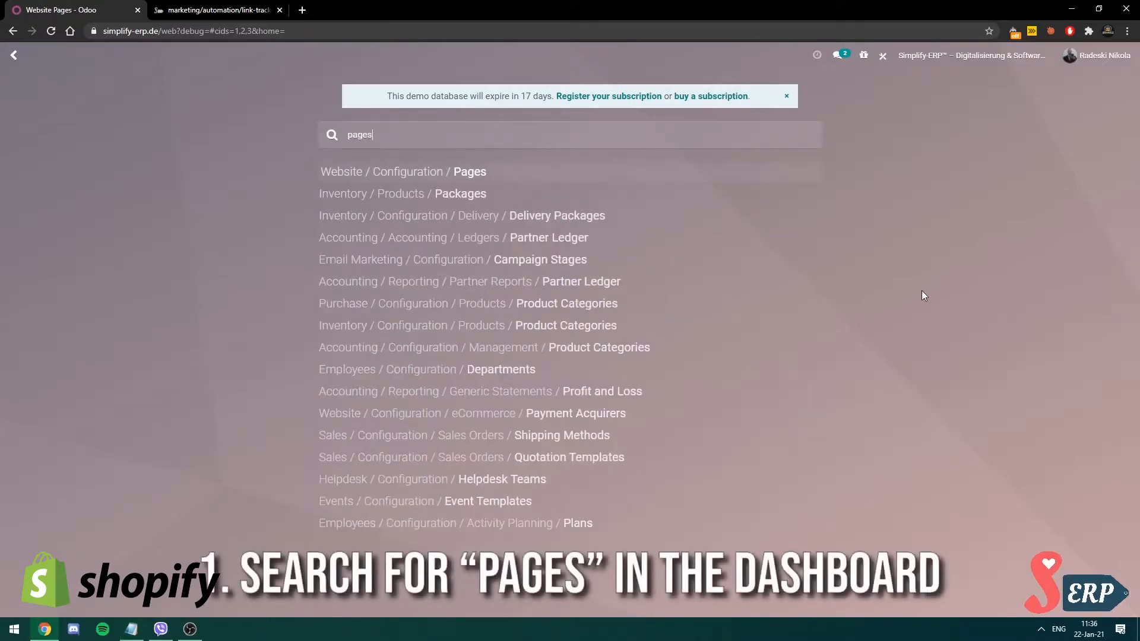
mouse_move(342, 183)
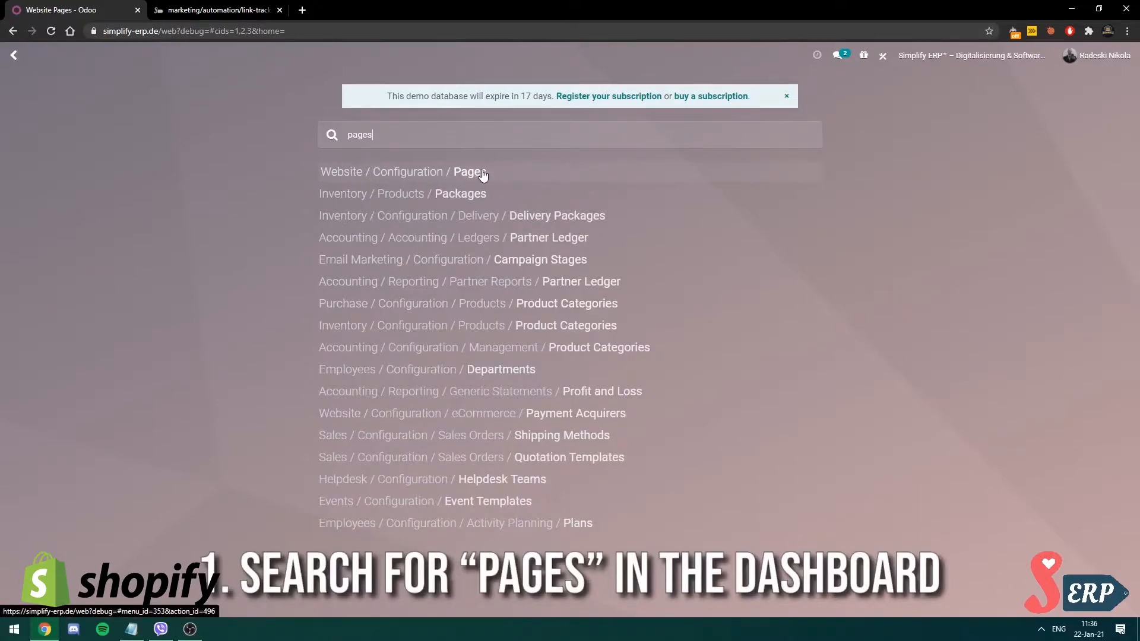
Show the Website Pages list and group it by the custom Website field
left_click(468, 171)
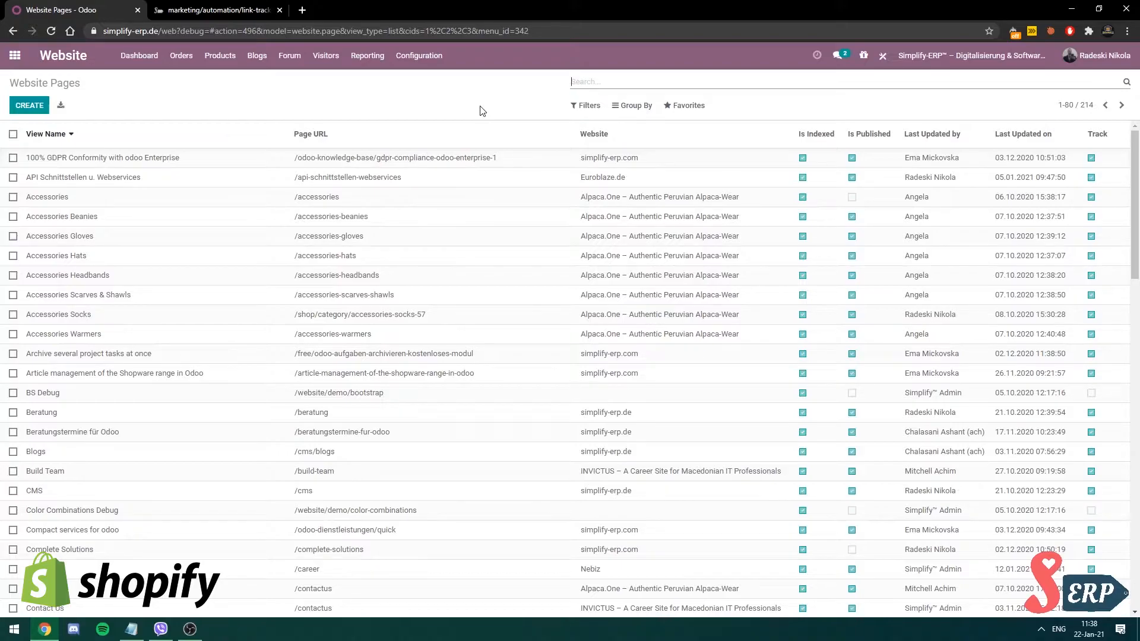
left_click(630, 104)
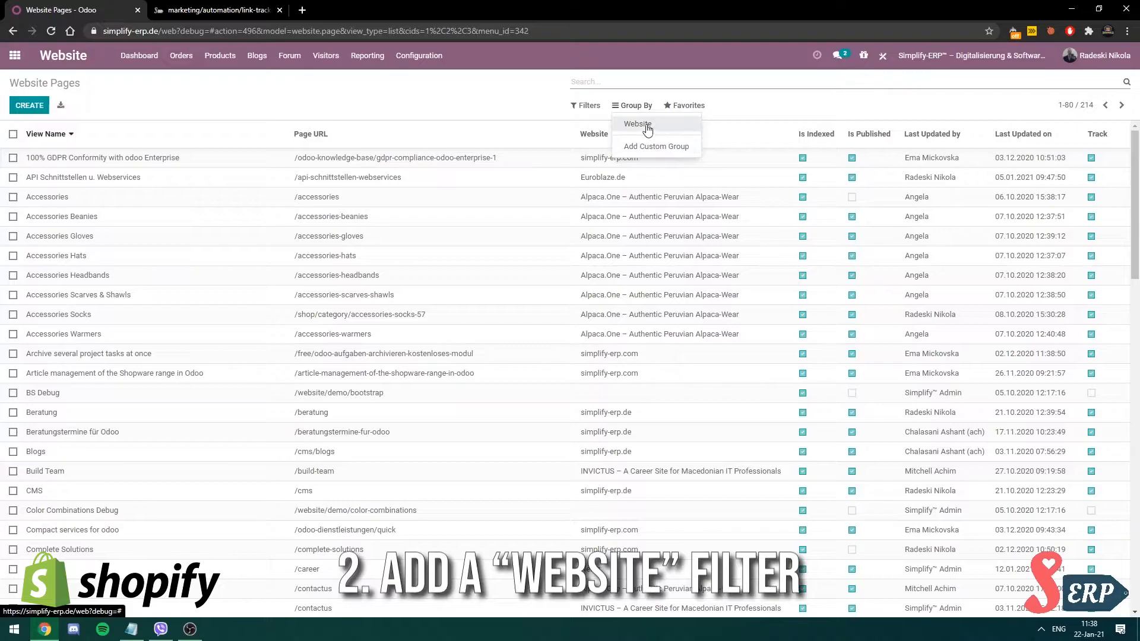
mouse_move(668, 153)
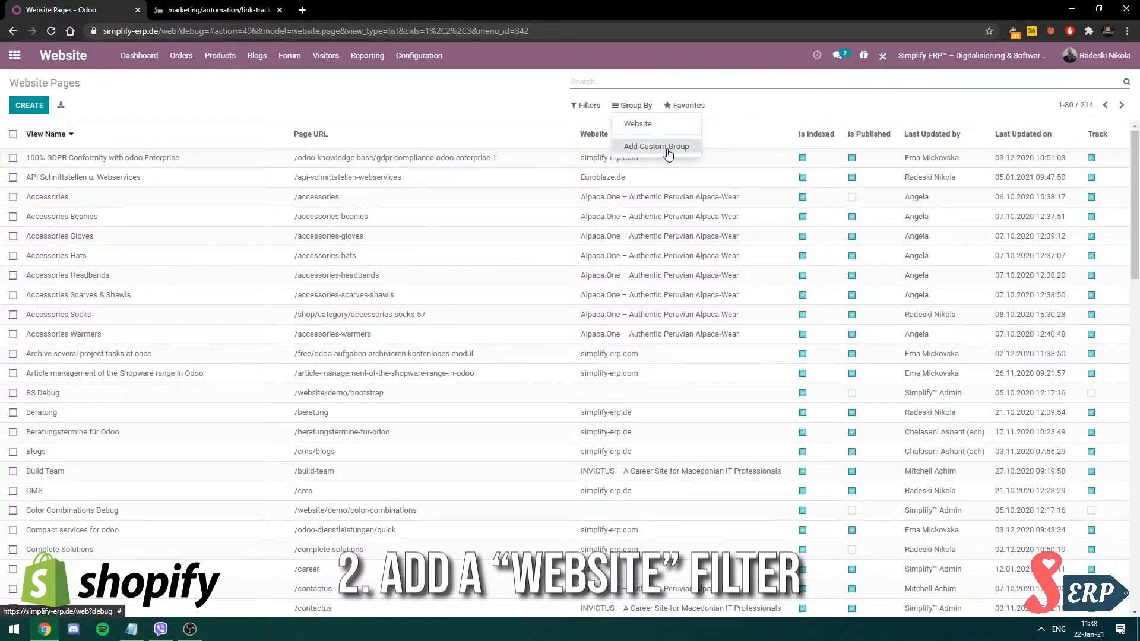
left_click(655, 146)
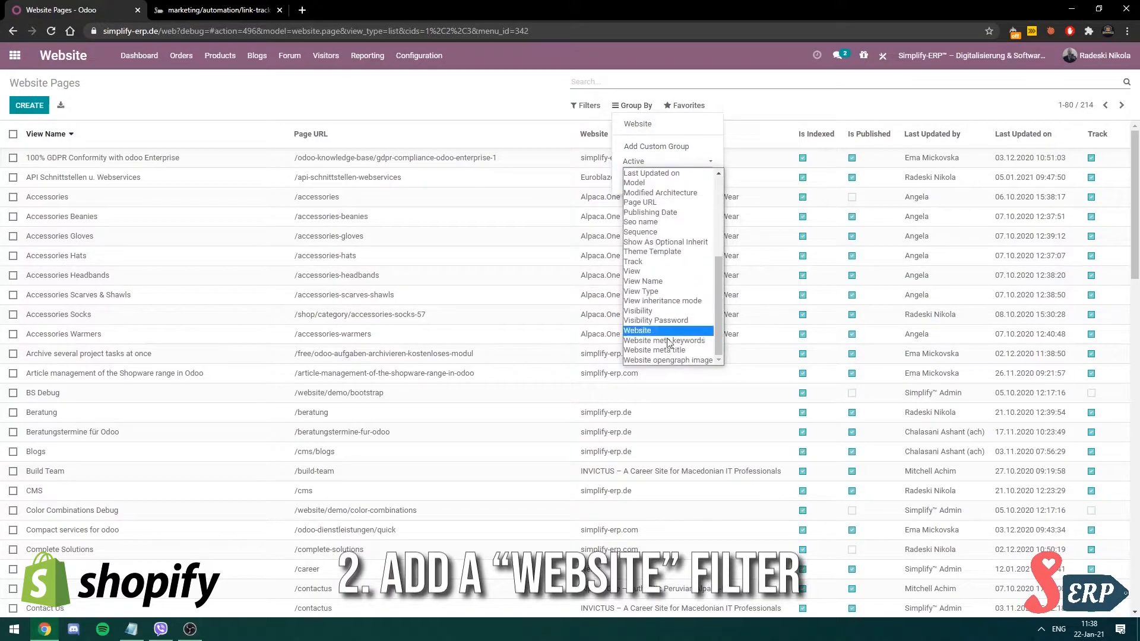
left_click(637, 330)
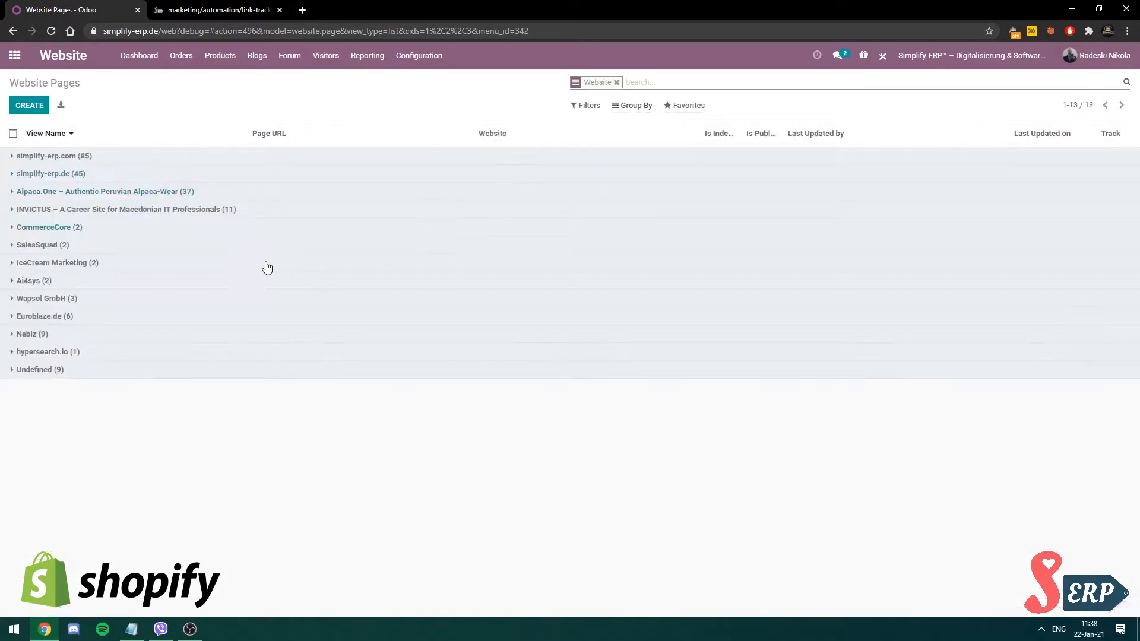
mouse_move(251, 249)
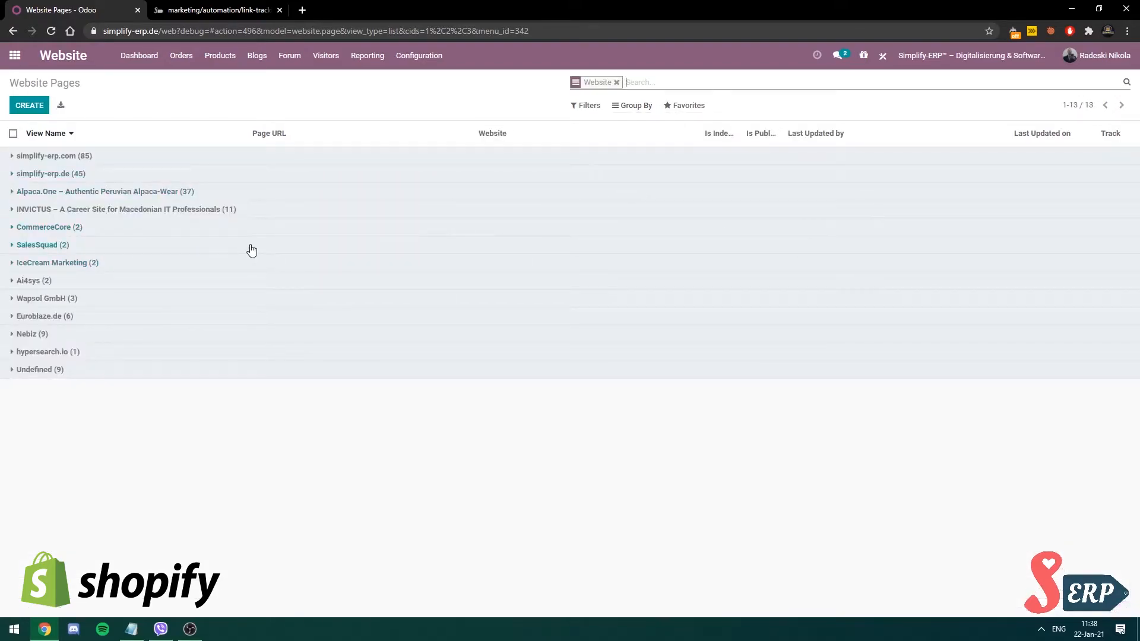
mouse_move(652, 92)
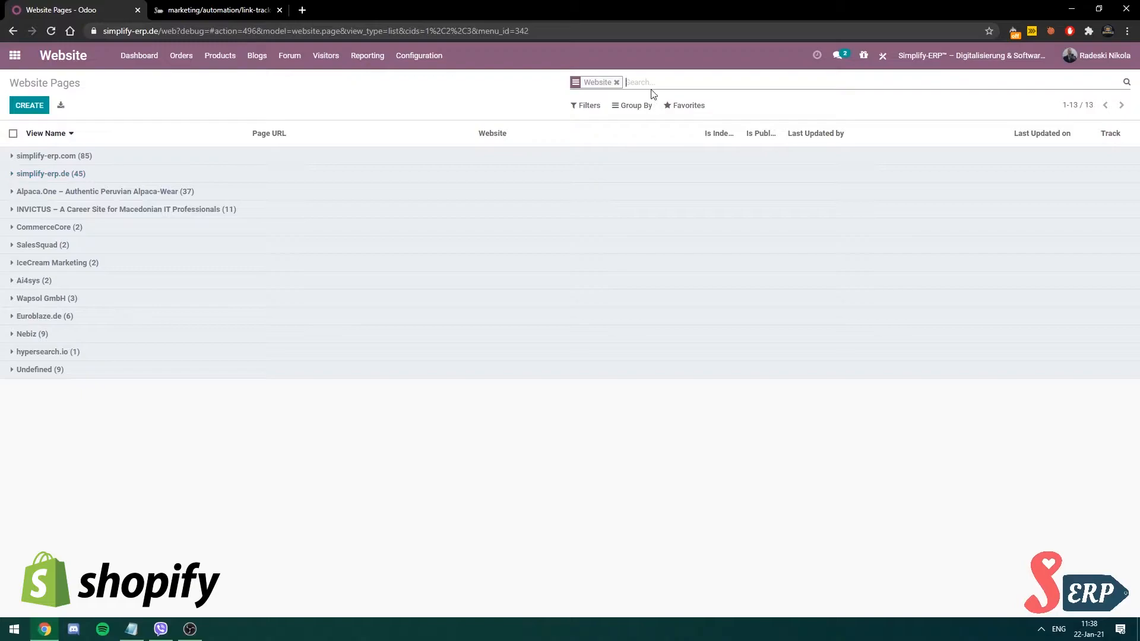
Filter the pages to those whose Page URL contains "link"
type("link")
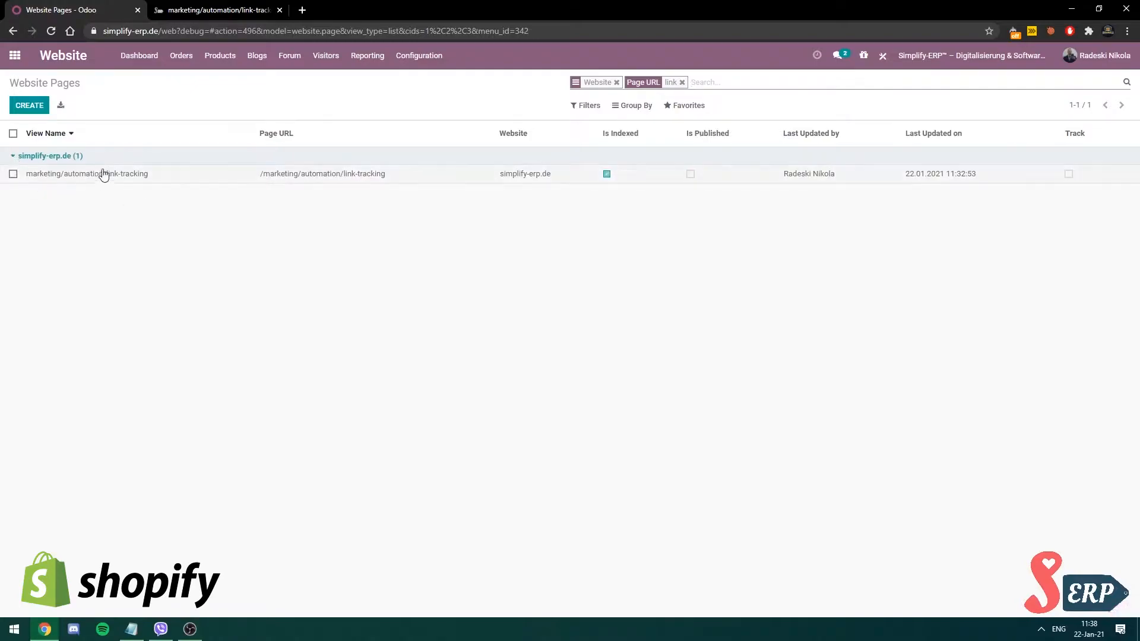
mouse_move(79, 182)
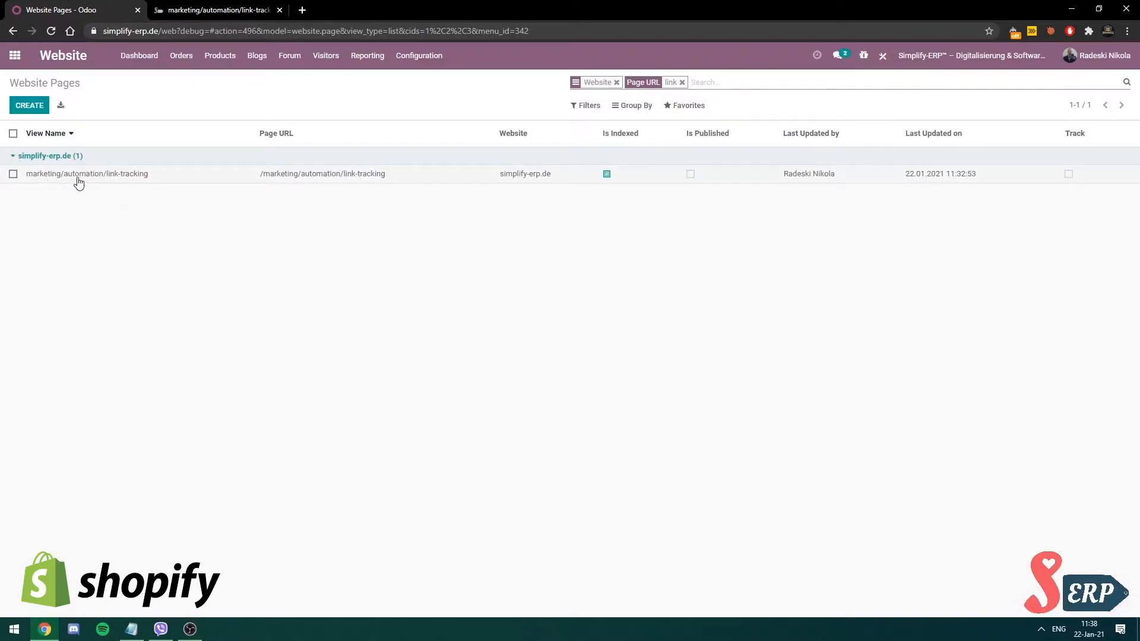
mouse_move(128, 186)
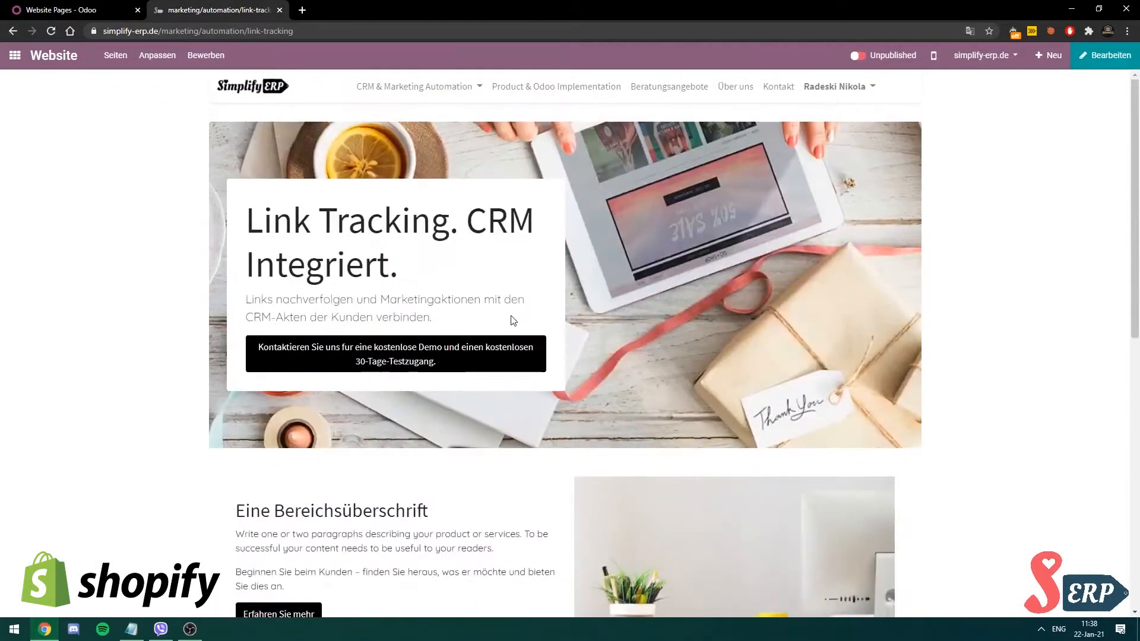
mouse_move(127, 203)
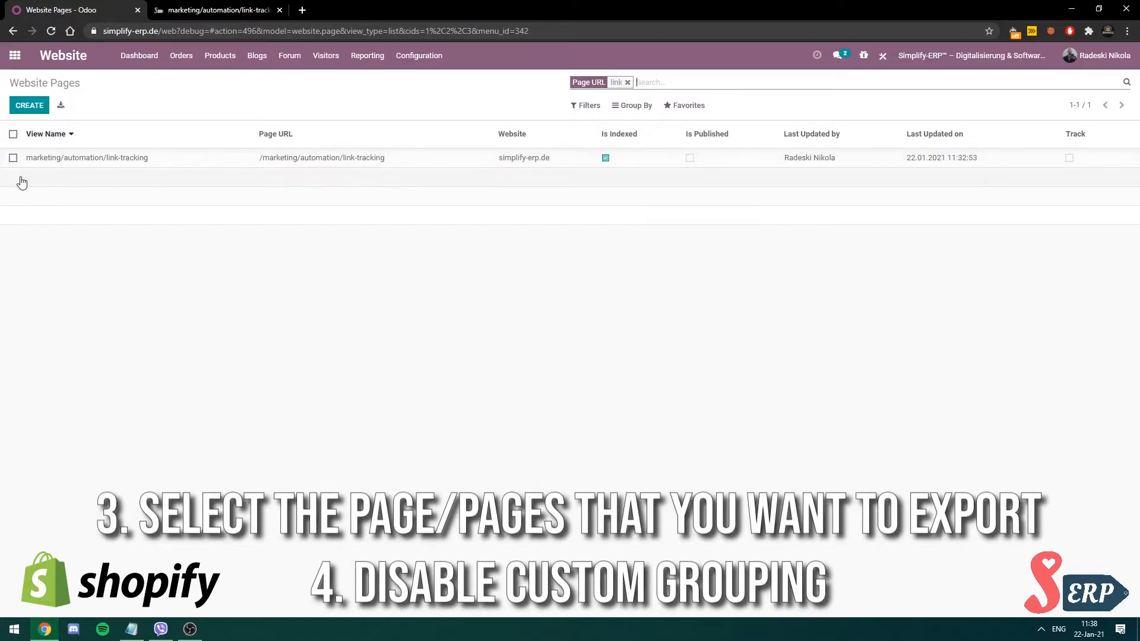
mouse_move(289, 173)
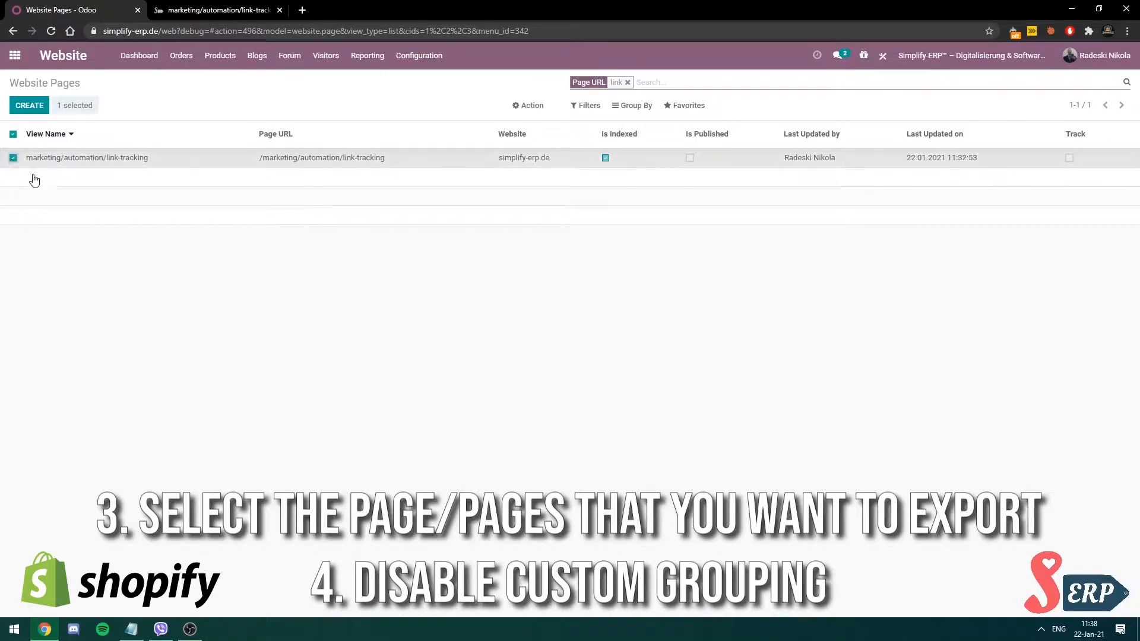
Start the Export action for the selected link-tracking page
left_click(532, 105)
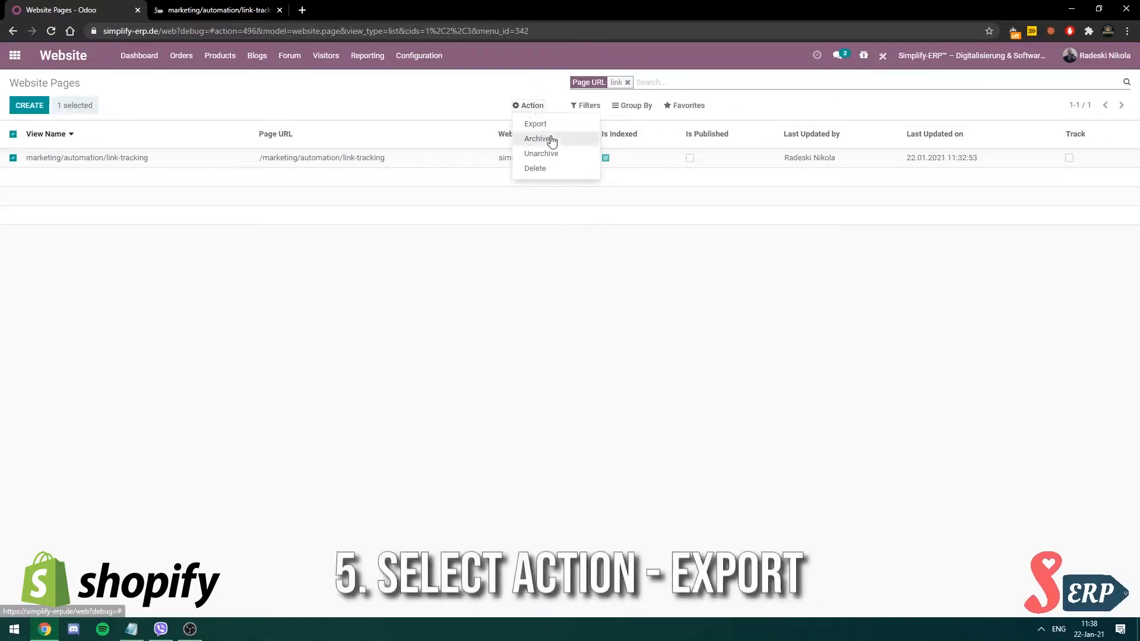
left_click(535, 124)
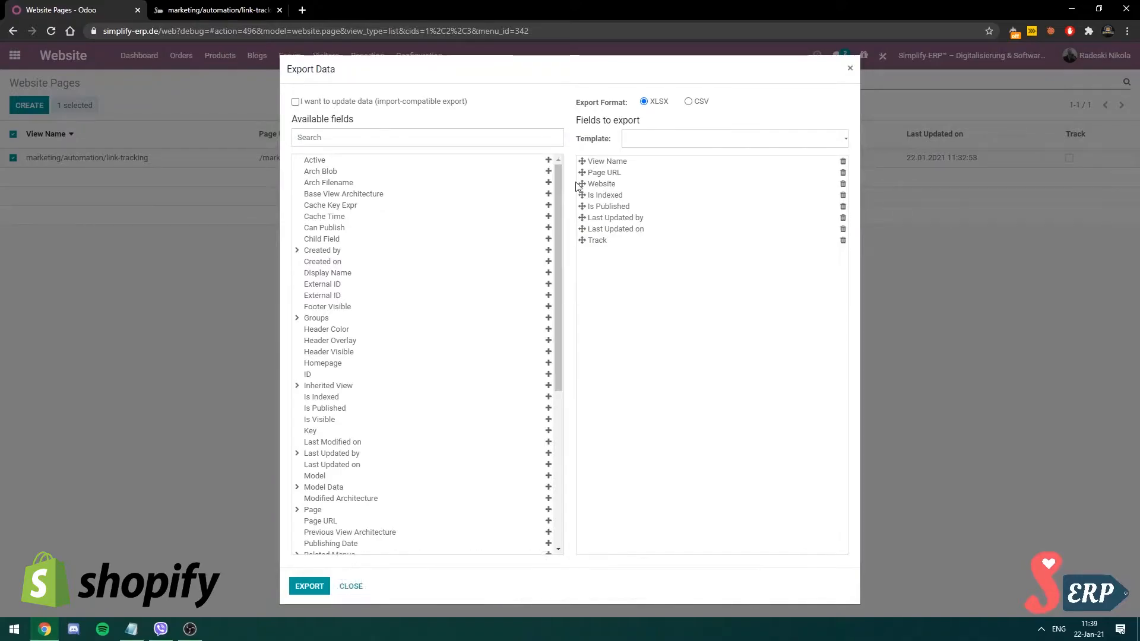
Review the eight default export fields with XLSX format and reach the saved templates list
scroll("down", 3)
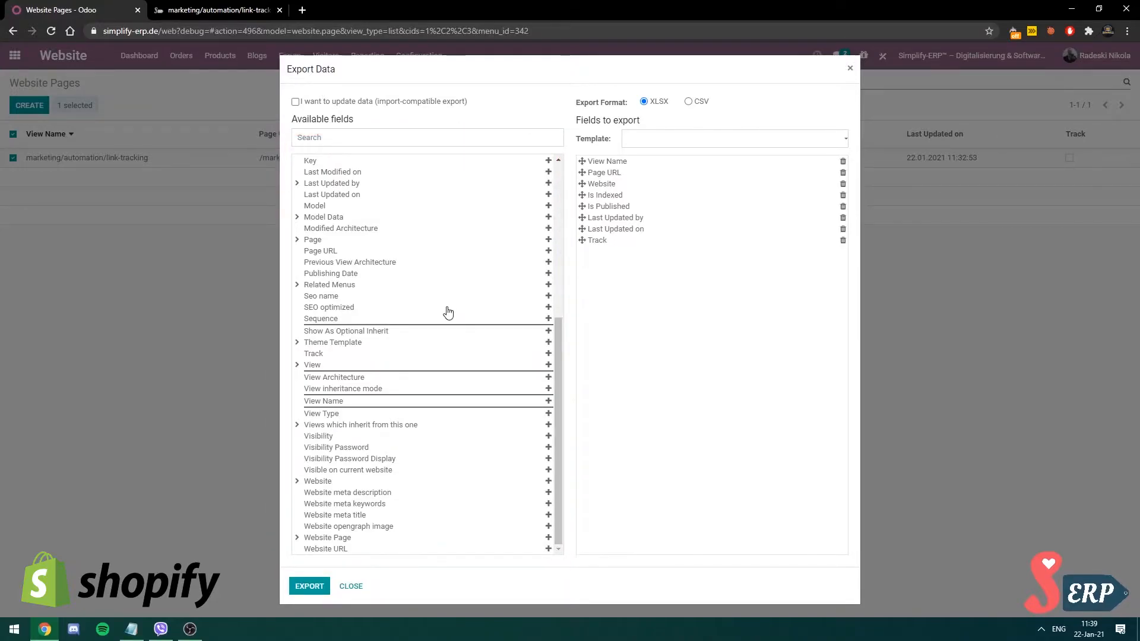
scroll("up", 3)
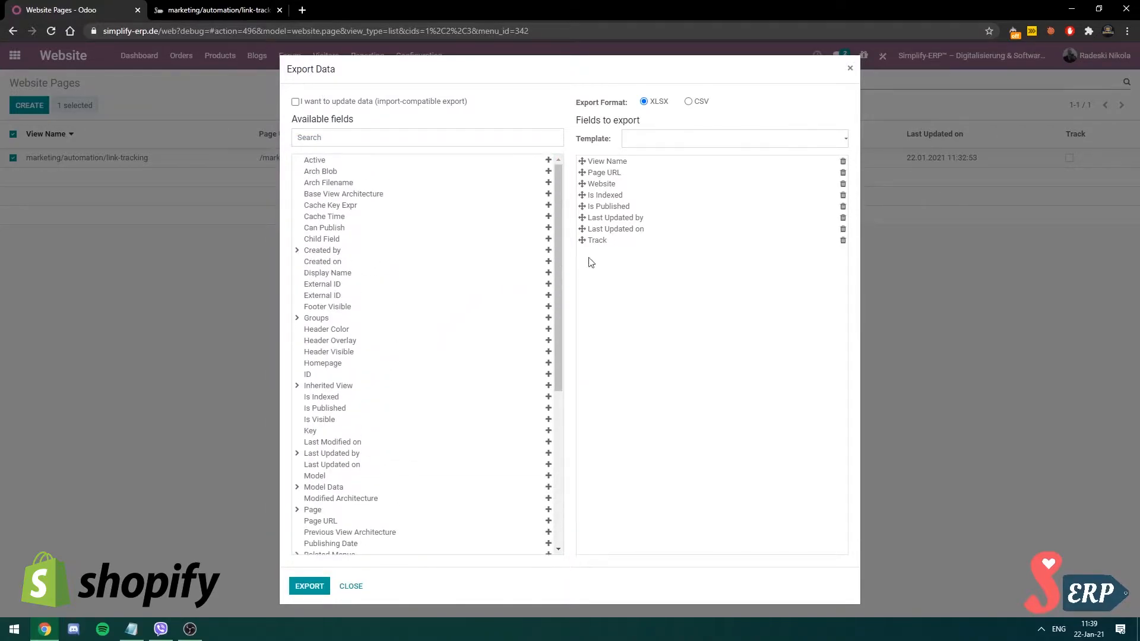
mouse_move(629, 256)
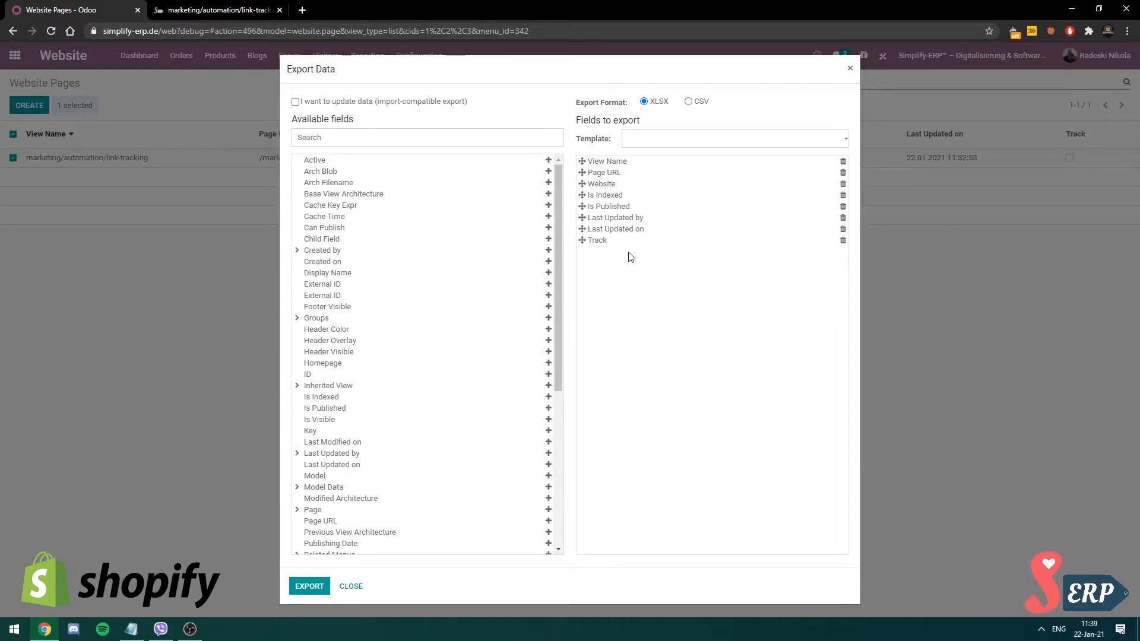
scroll("down", 3)
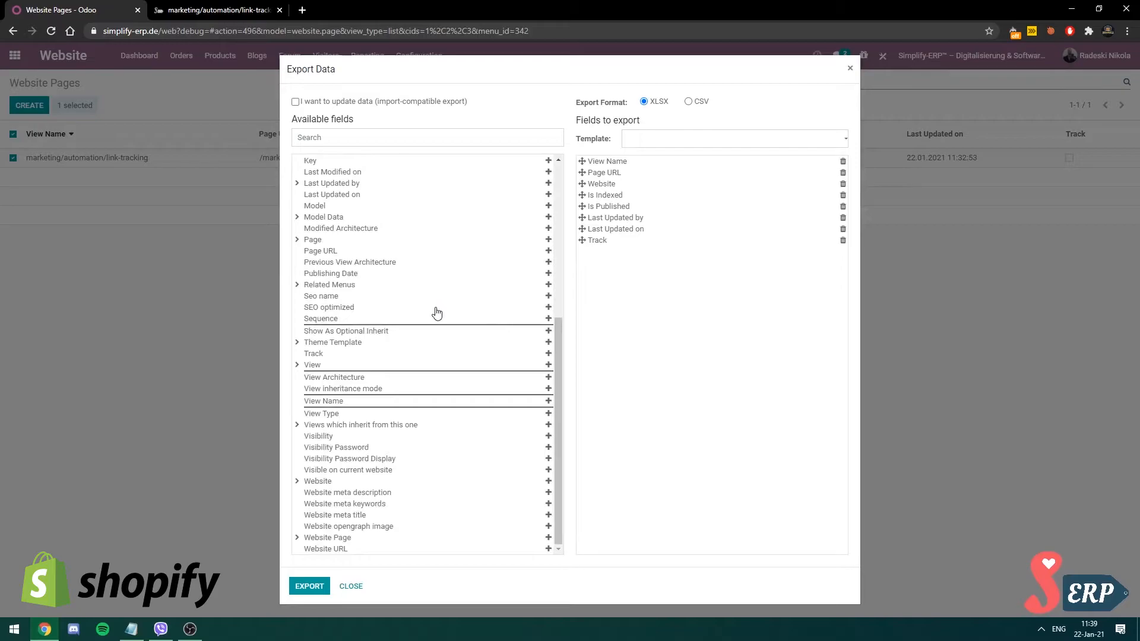
scroll("up", 3)
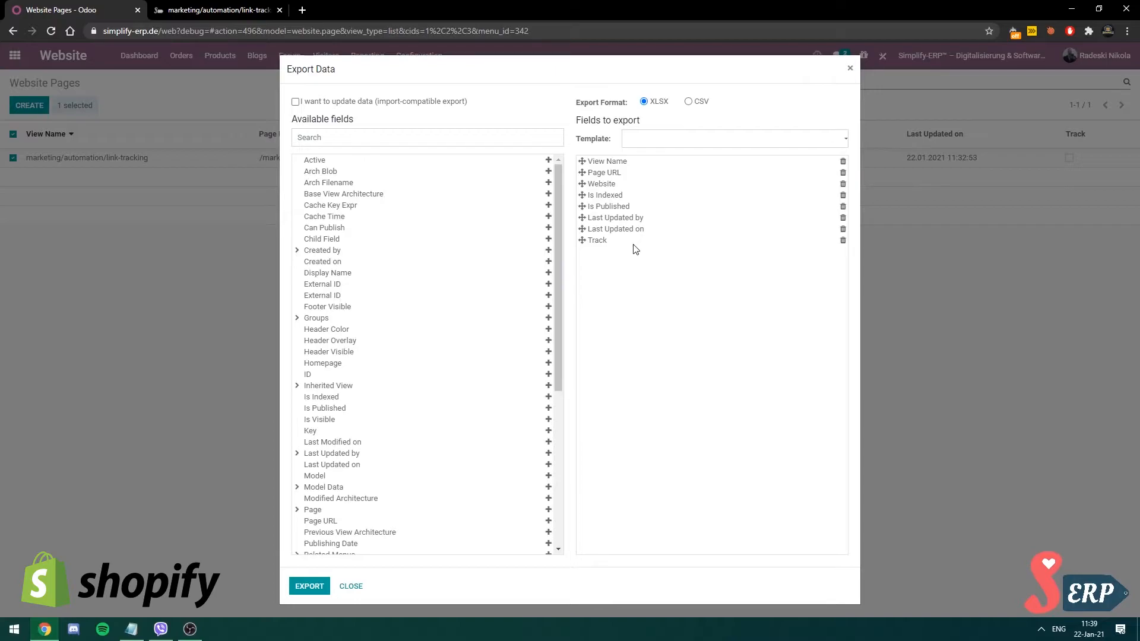
left_click(732, 138)
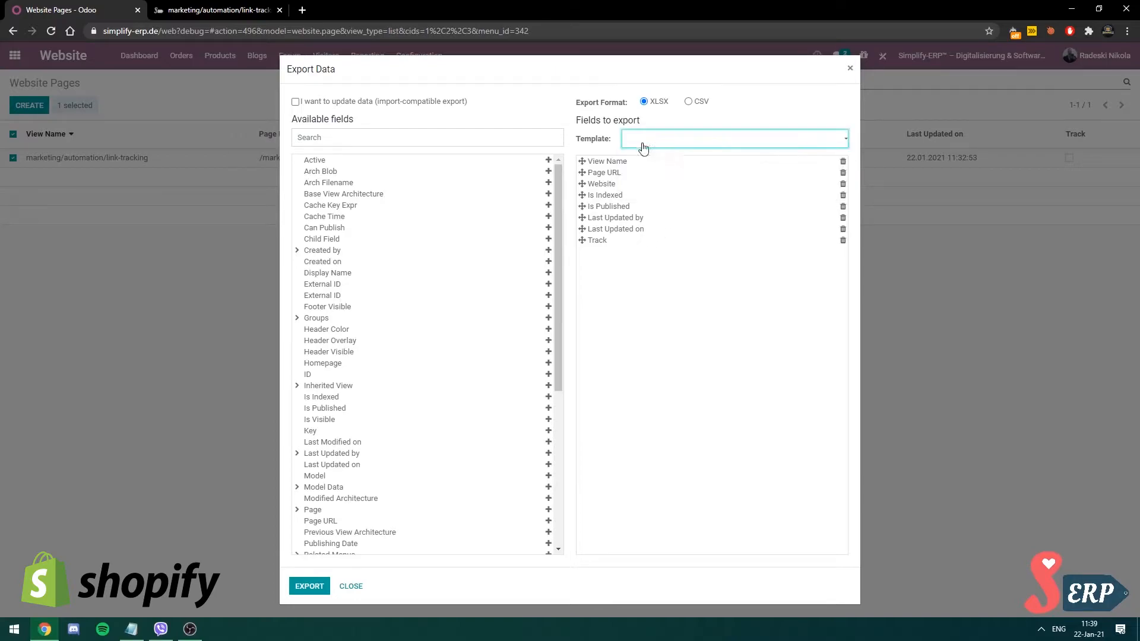
mouse_move(703, 342)
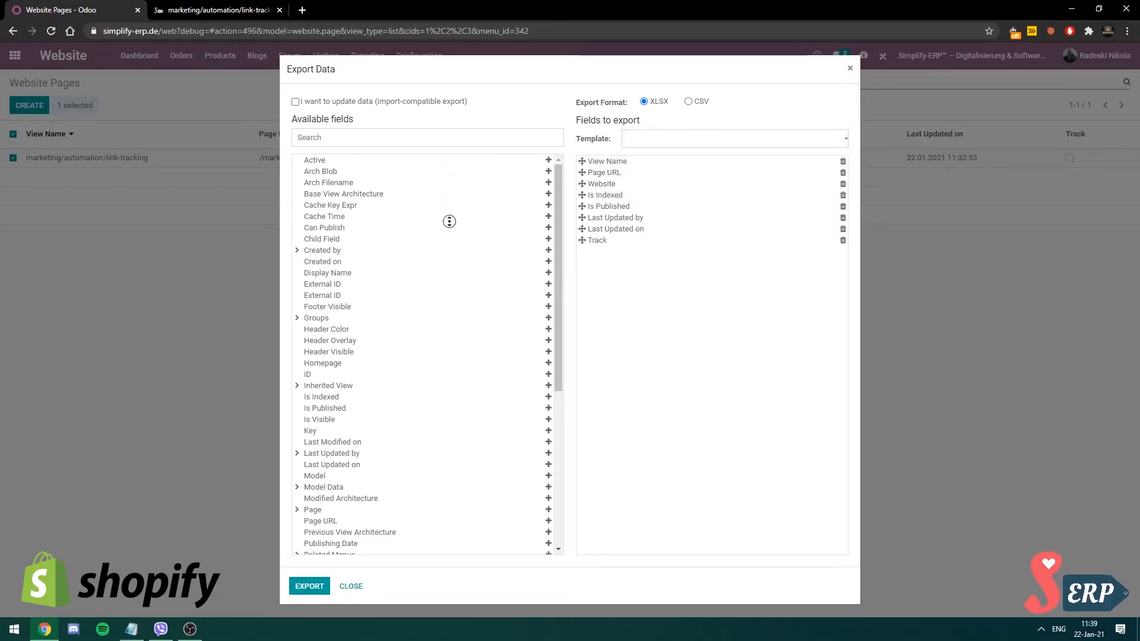
mouse_move(548, 191)
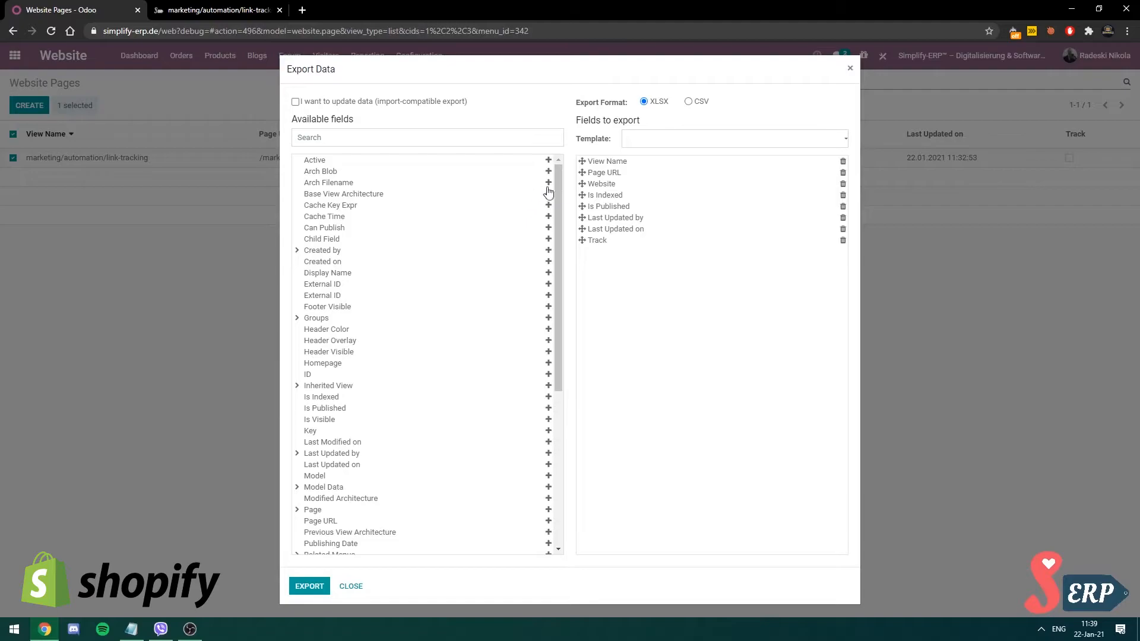
mouse_move(509, 199)
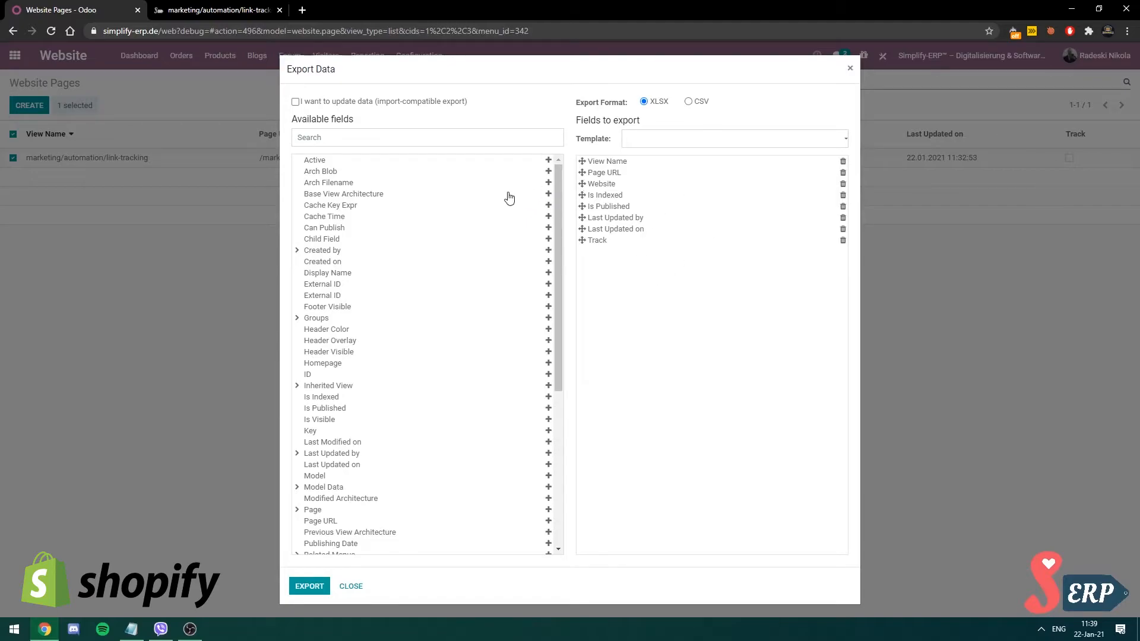
Load the Exporting Pages template and search the available fields for Key and View Name
left_click(723, 137)
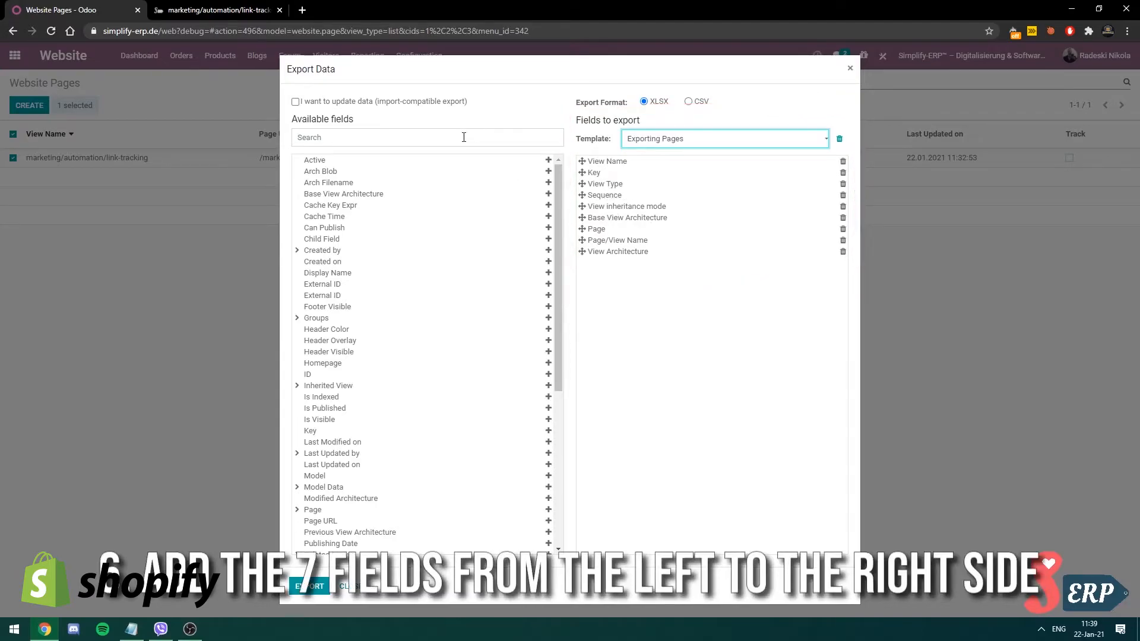
left_click(427, 138)
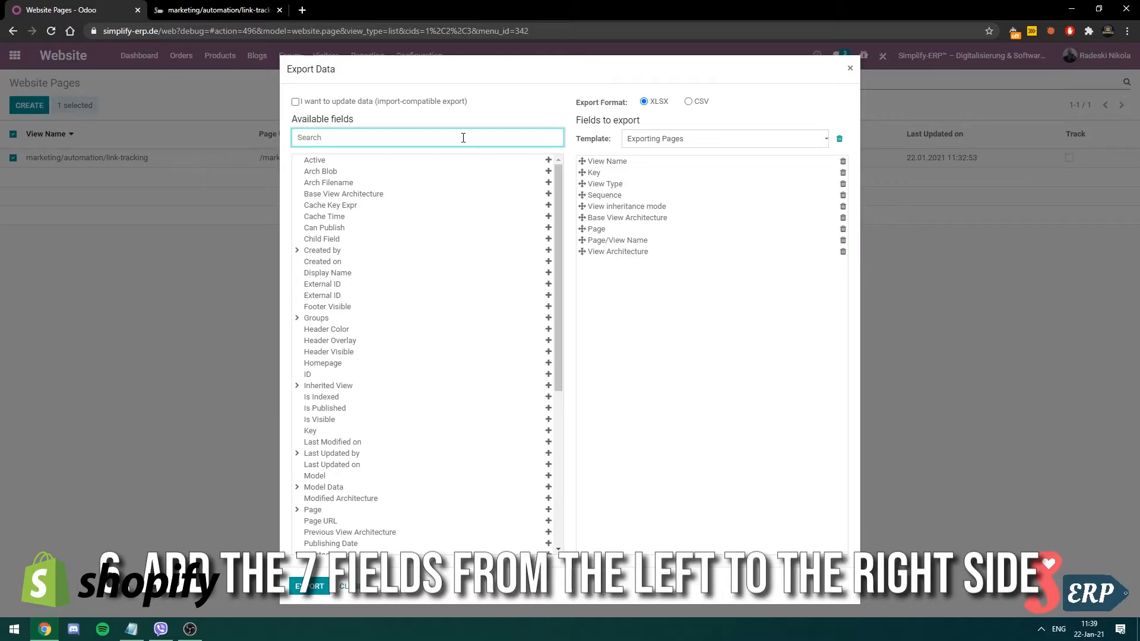
type("View Name")
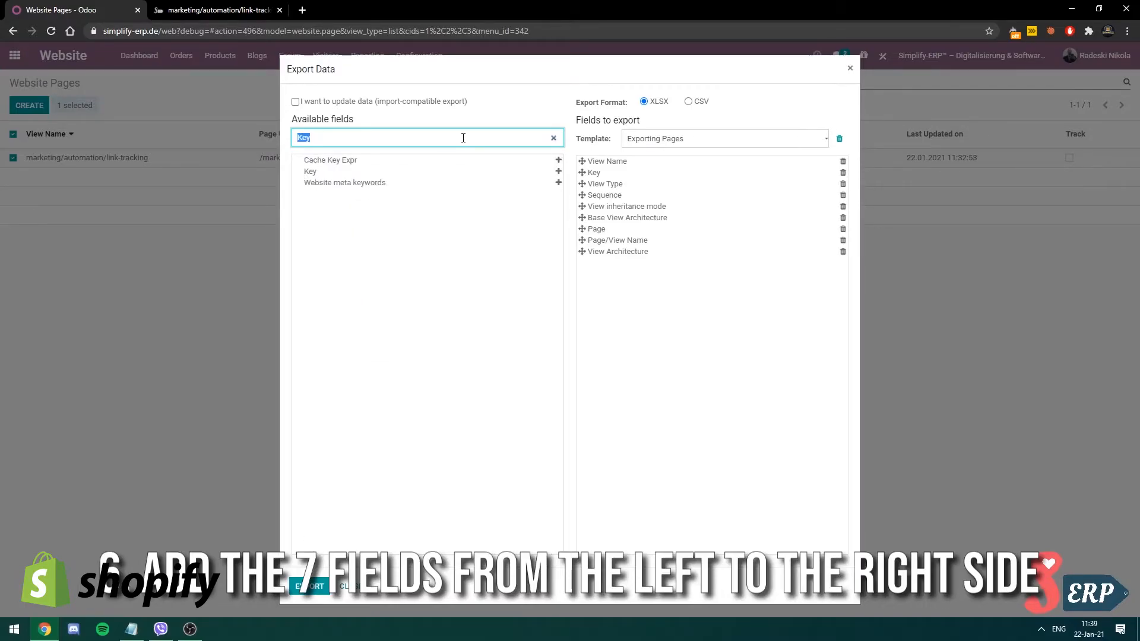
left_click(552, 138)
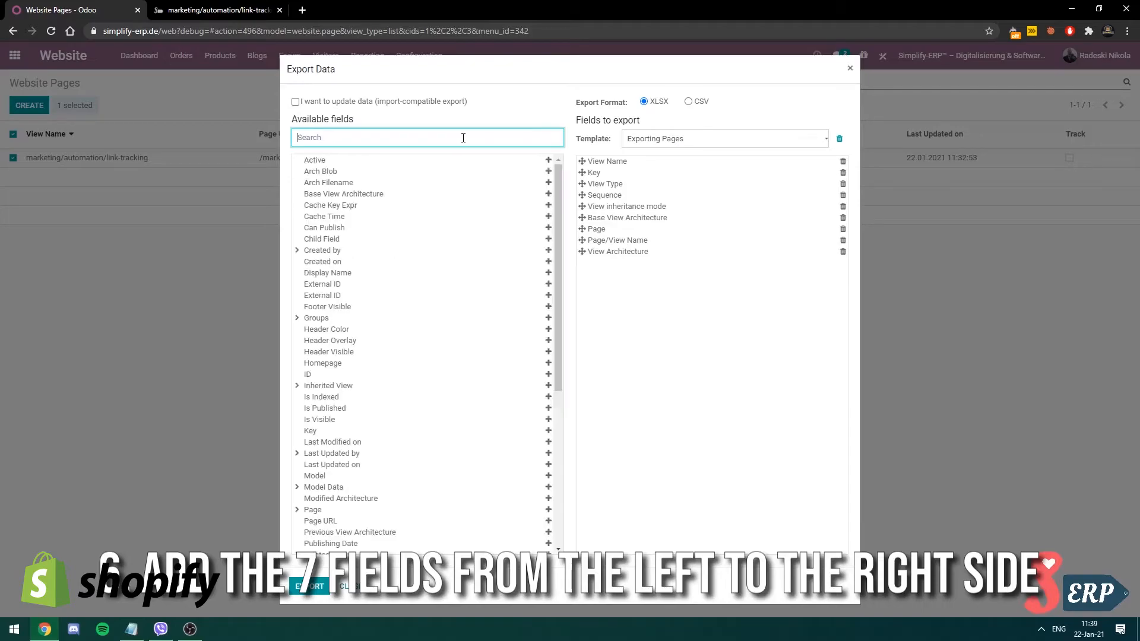
mouse_move(649, 264)
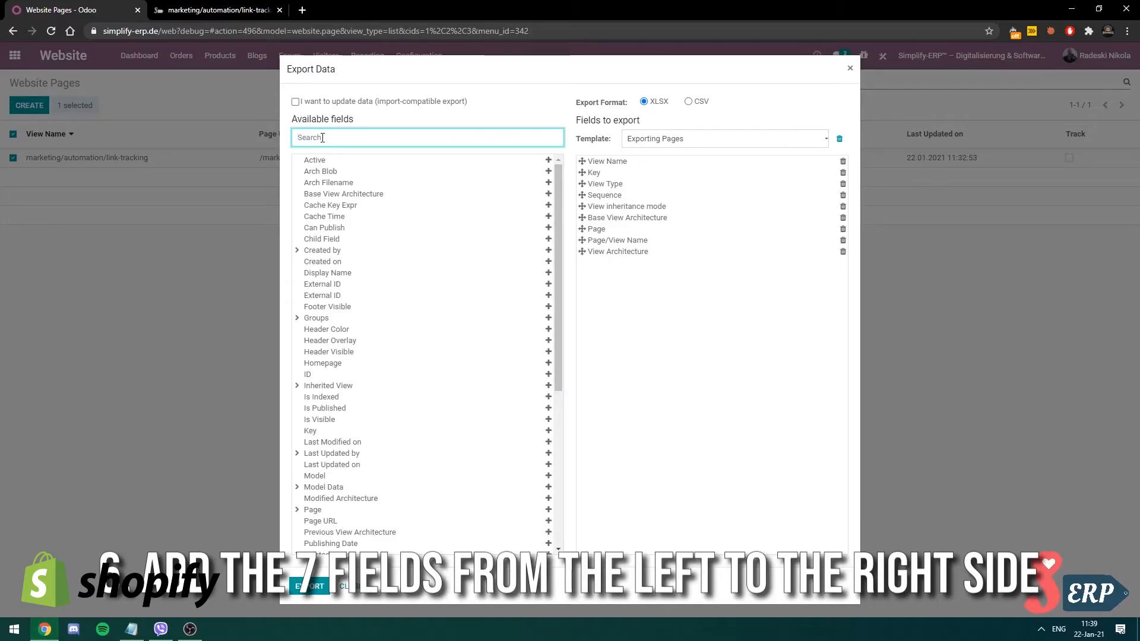
type("View Name")
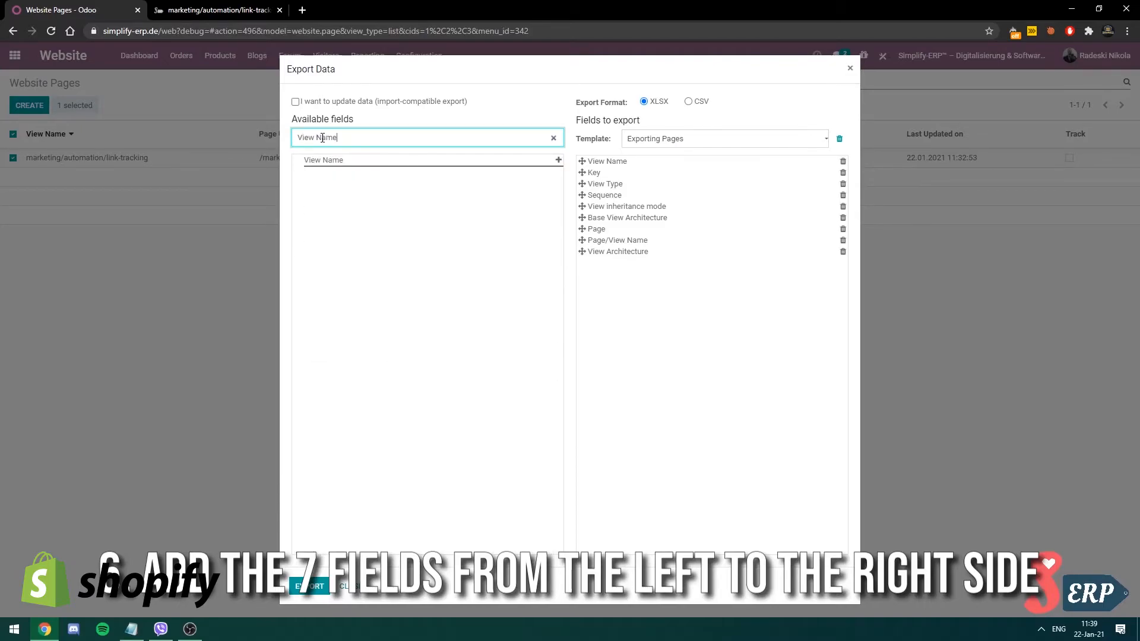
left_click(552, 138)
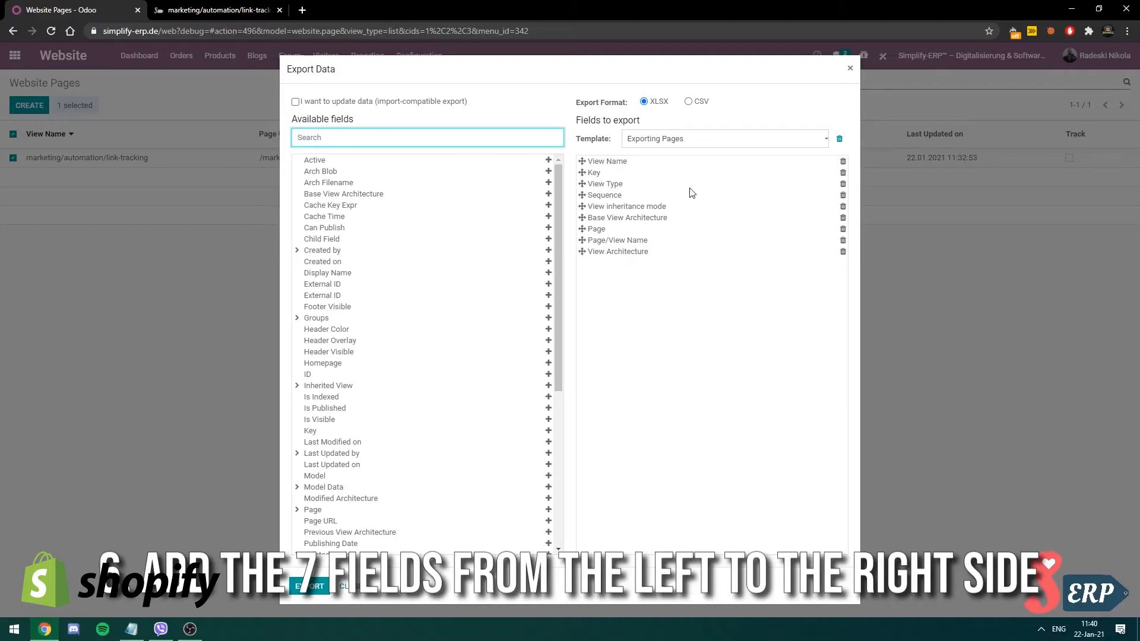
left_click(723, 138)
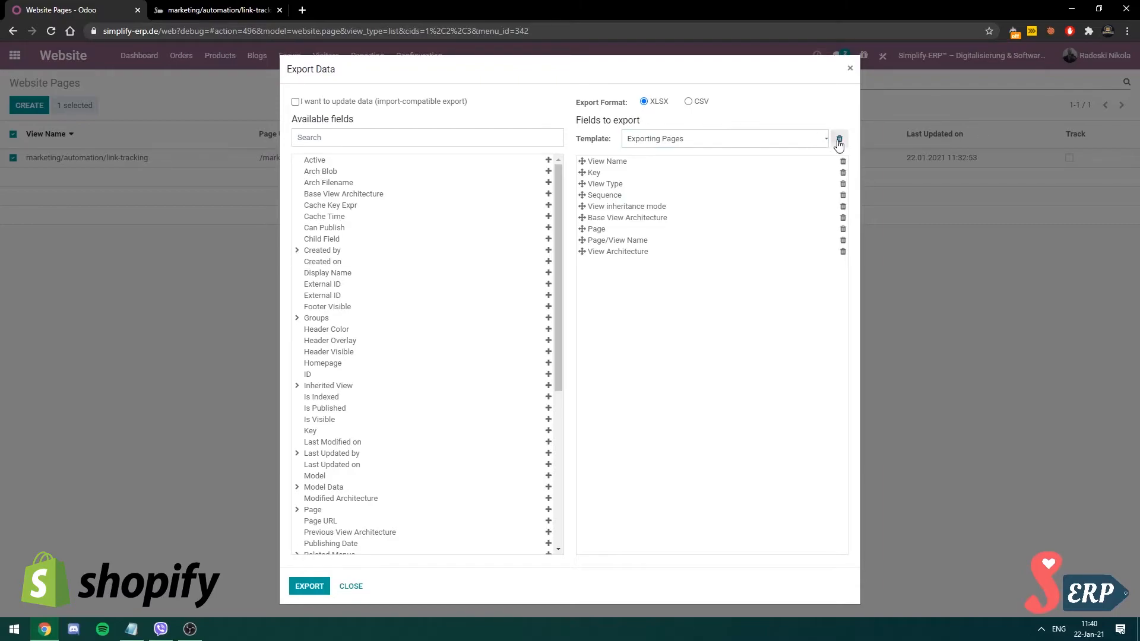
Save the field list as template Exporting Pages (test2), then switch back to Exporting Pages
left_click(838, 138)
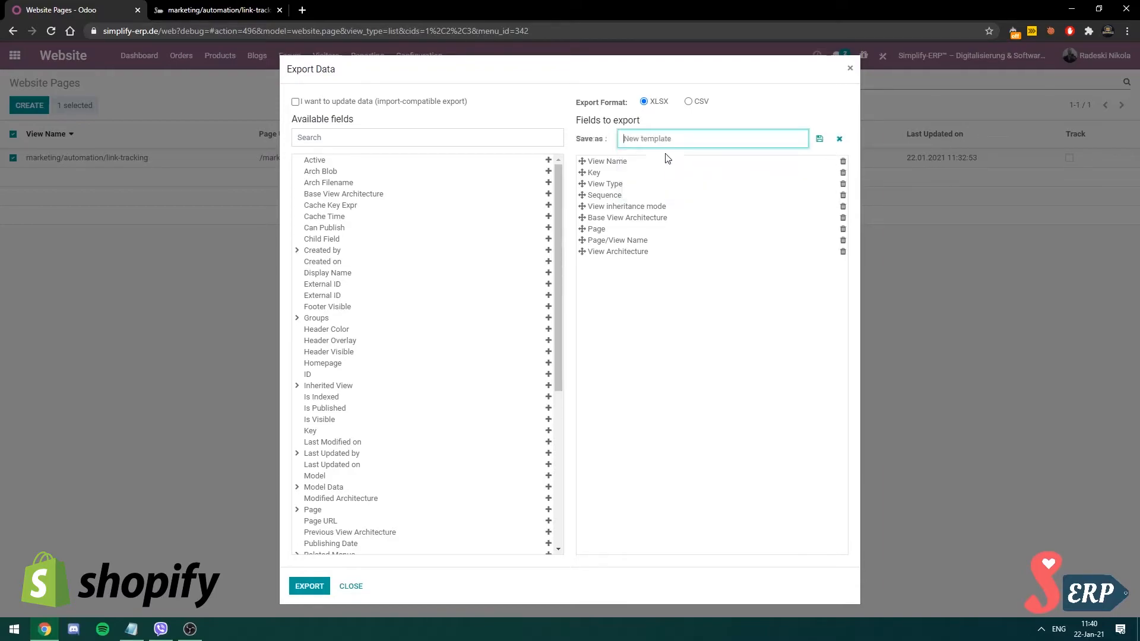
type("Exporting Pages (test")
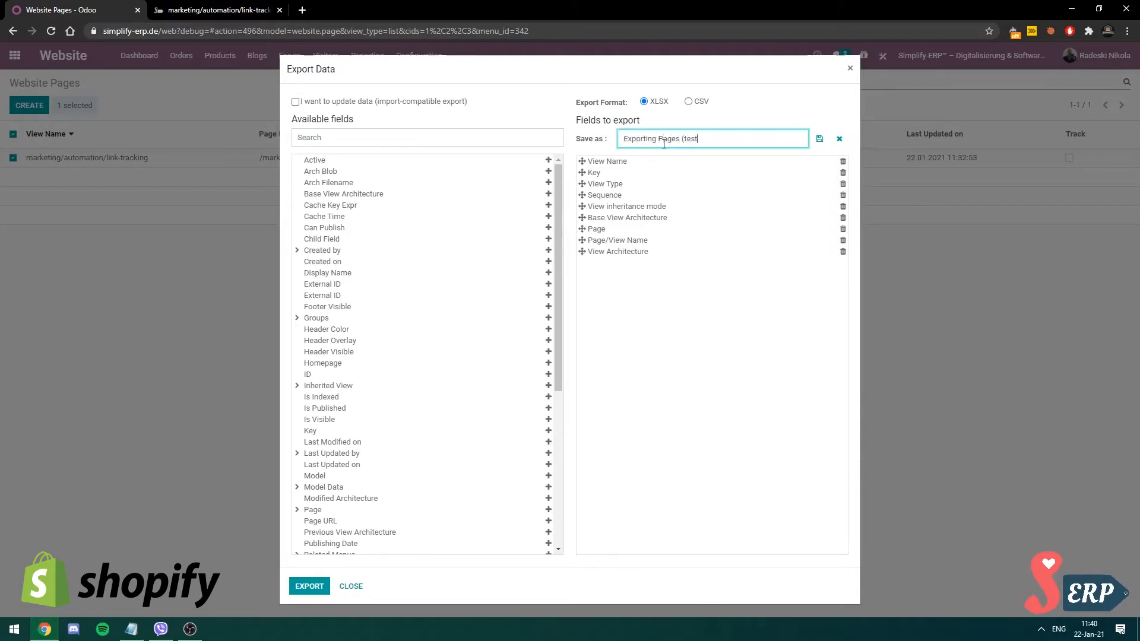
type("2)")
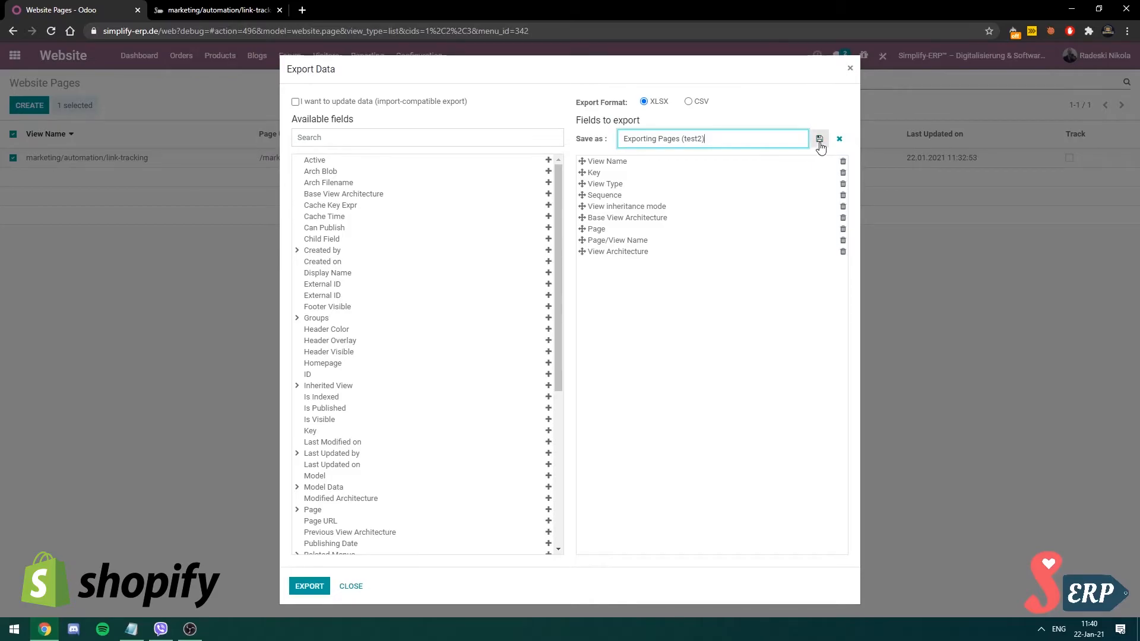
left_click(818, 138)
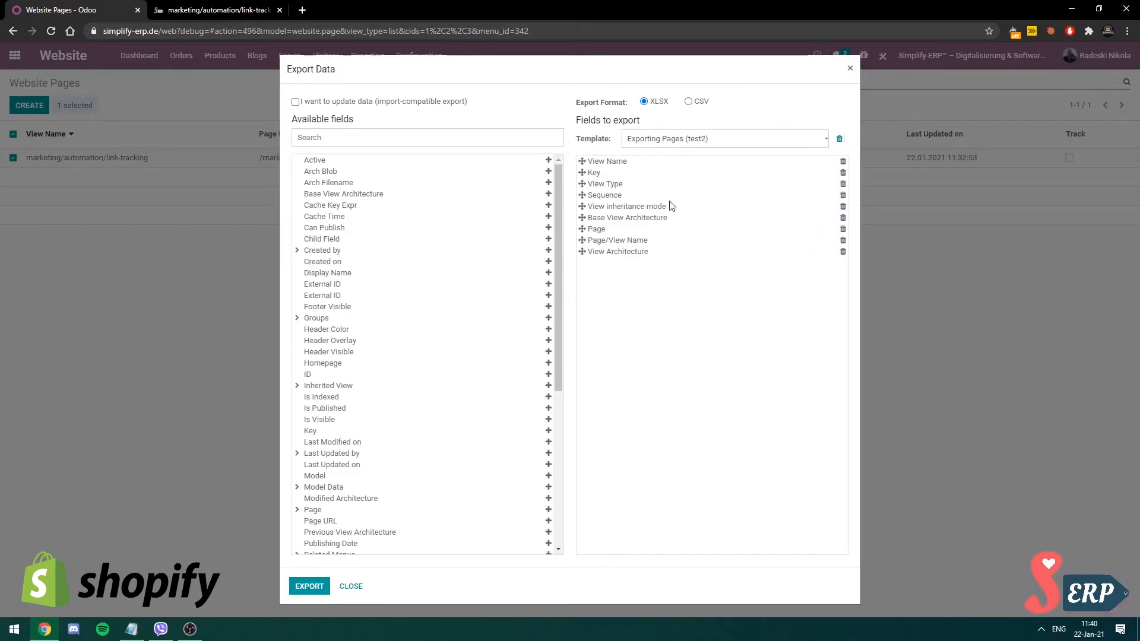
left_click(723, 138)
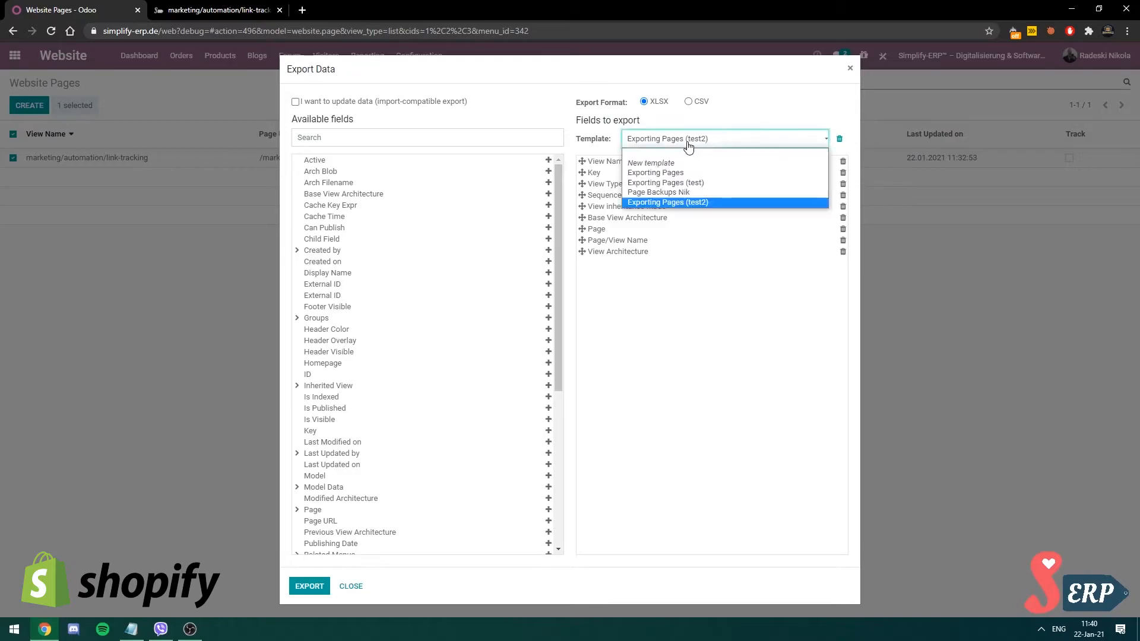
left_click(656, 172)
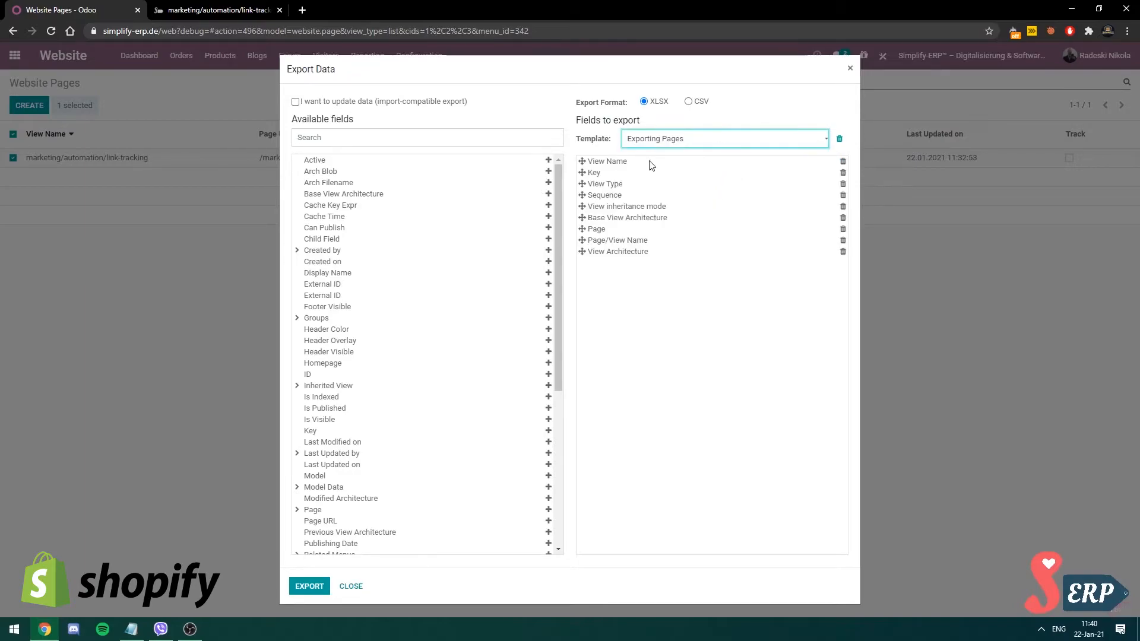
mouse_move(602, 209)
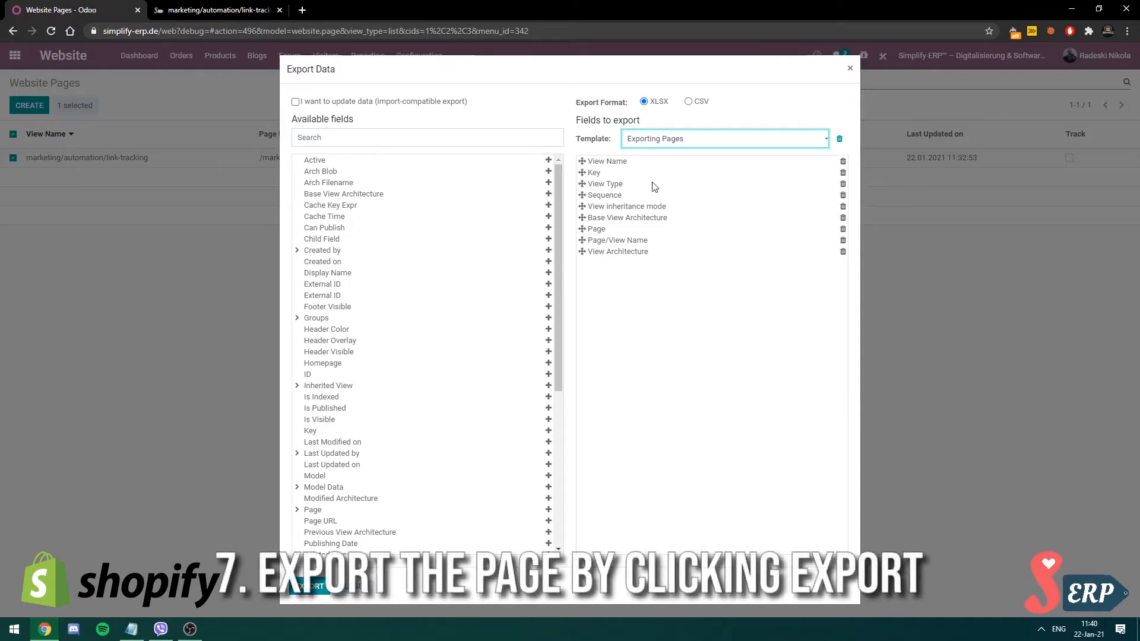
mouse_move(420, 487)
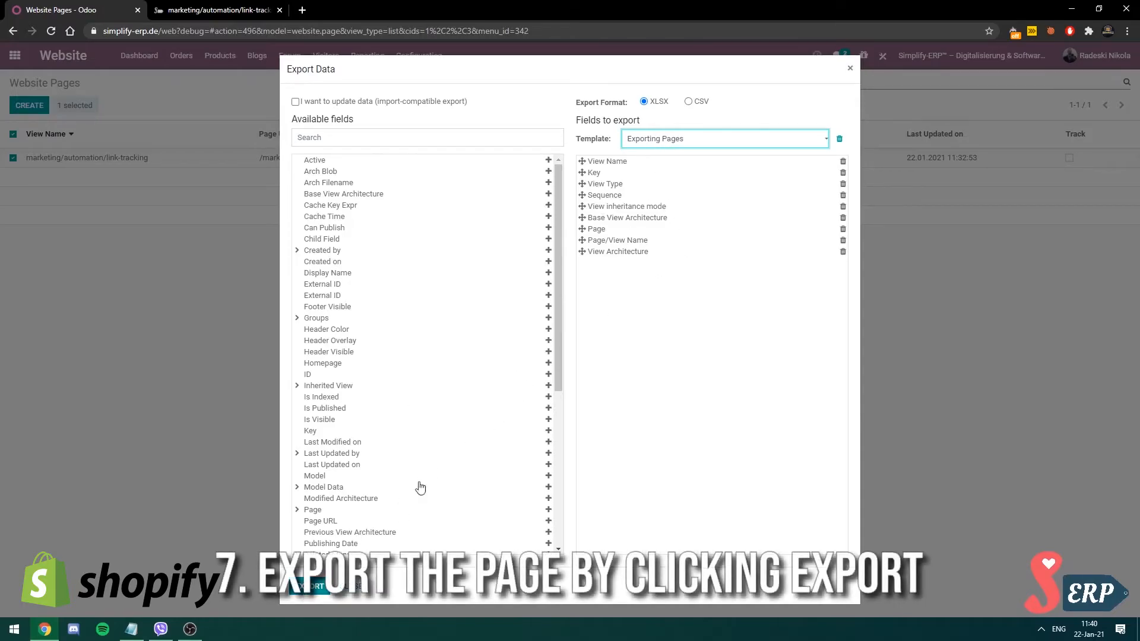
Export the page to XLSX, delete it, and check its URL returns Page Not Found
left_click(309, 552)
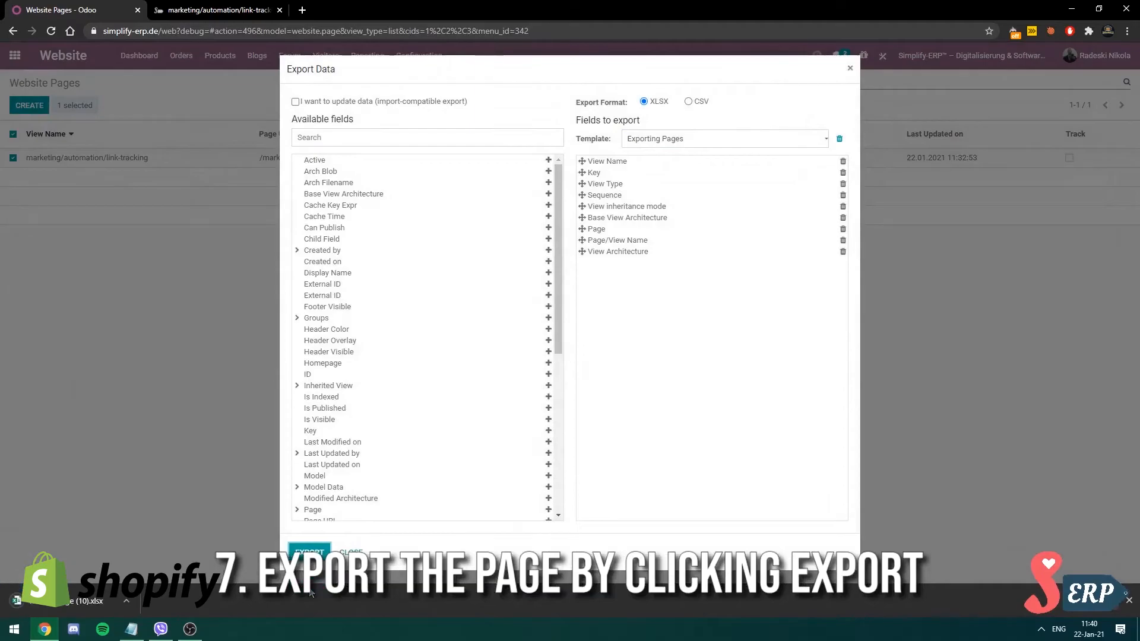
left_click(309, 552)
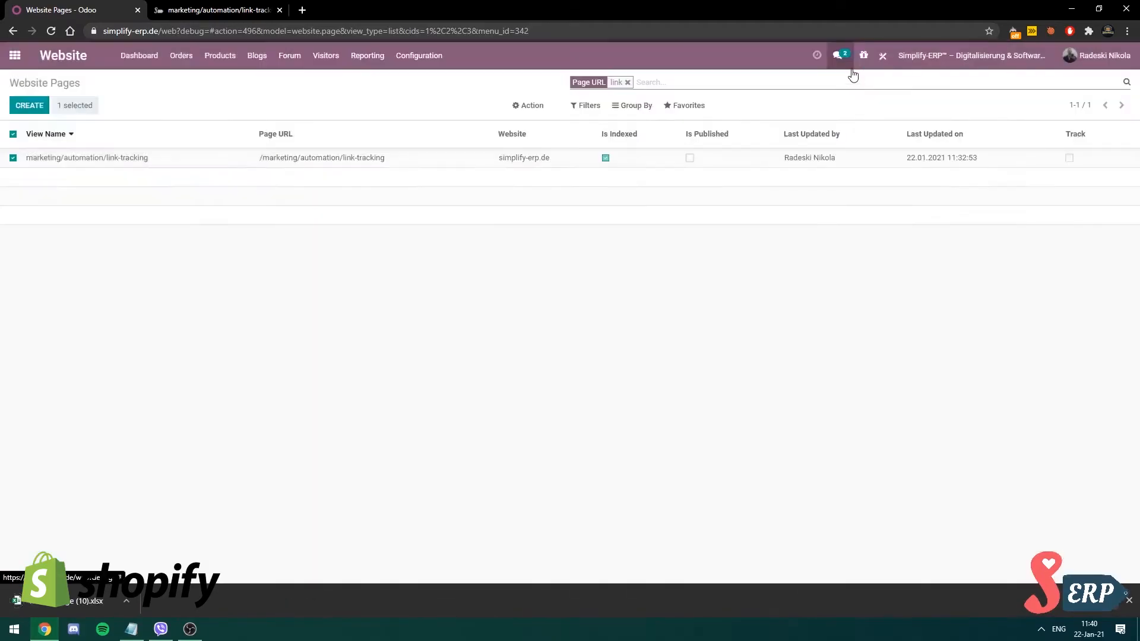
mouse_move(242, 56)
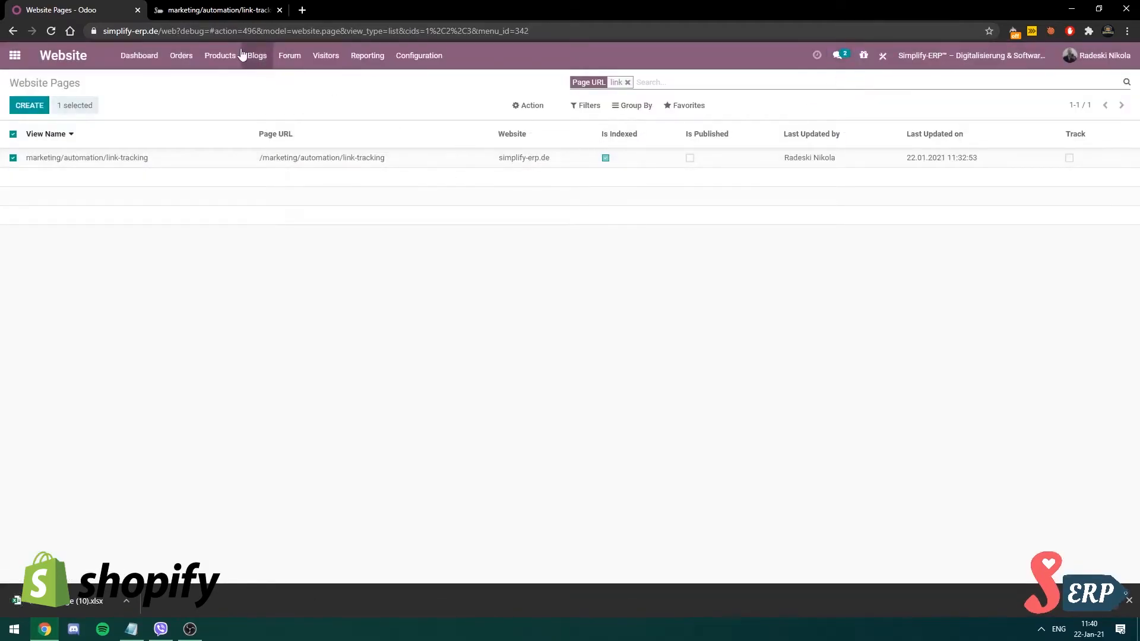
mouse_move(490, 158)
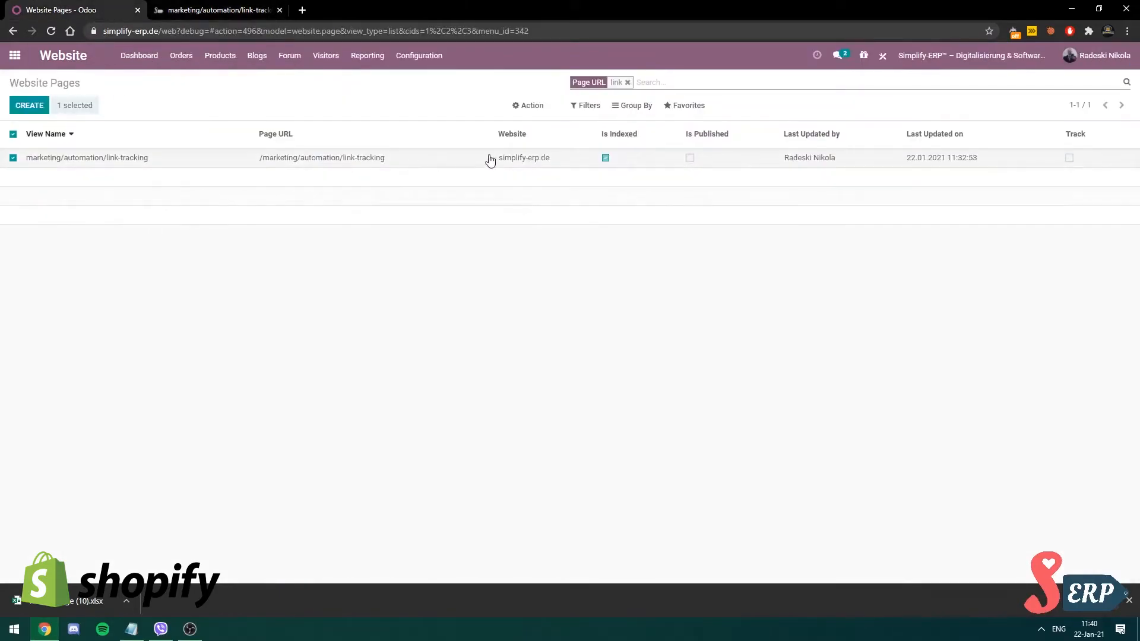
left_click(530, 105)
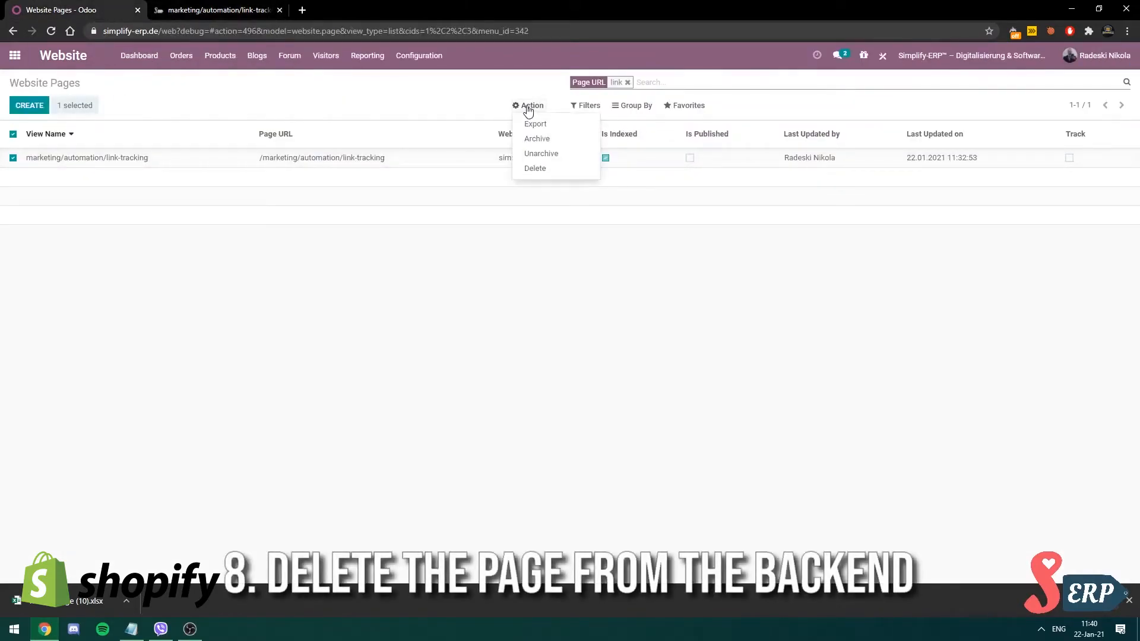
mouse_move(536, 167)
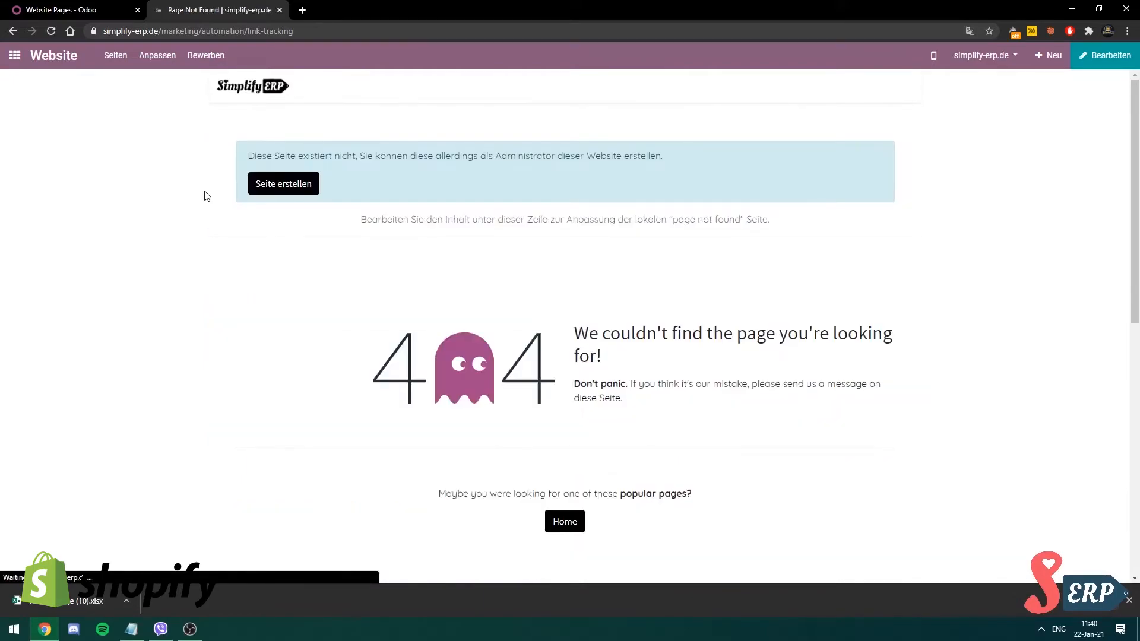
left_click(69, 10)
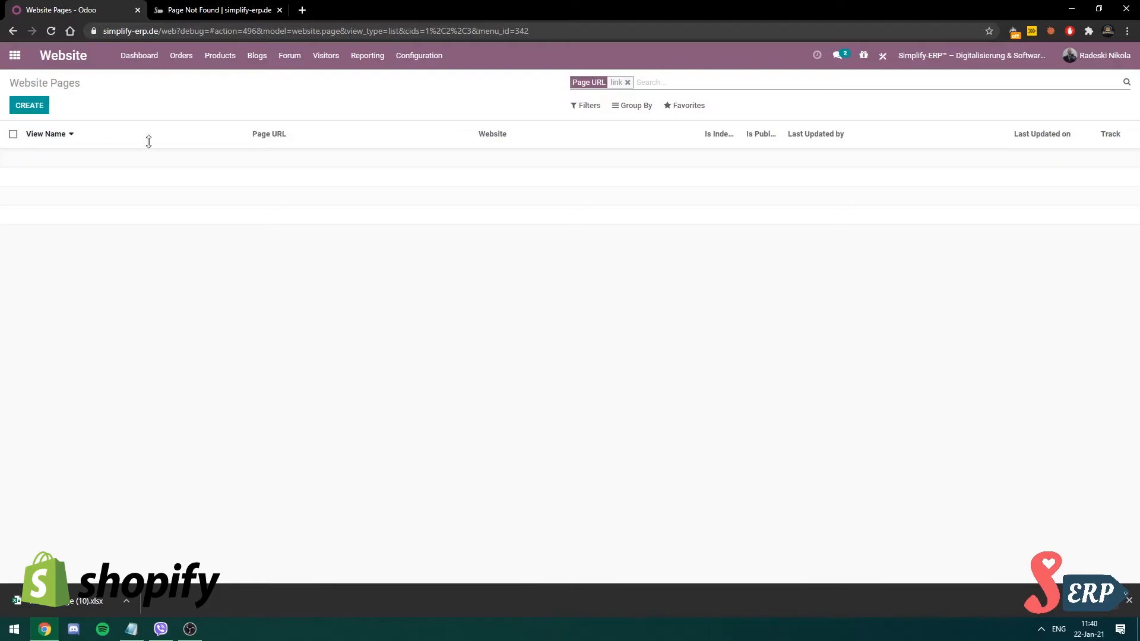
mouse_move(698, 123)
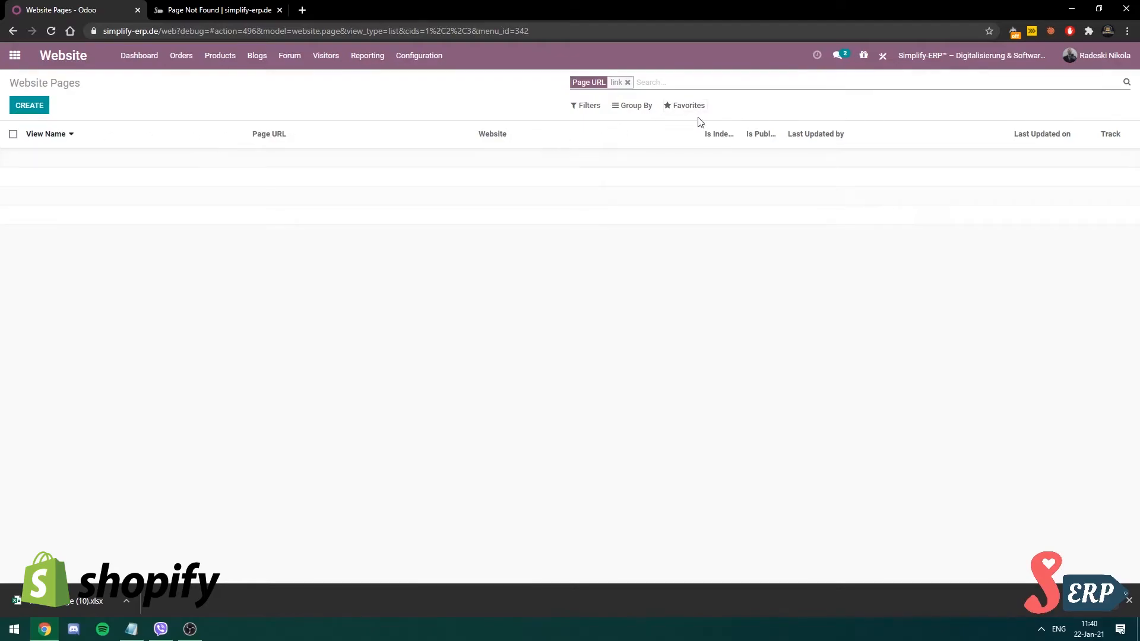
Start Import records for Website Pages and load the exported website.page (10) file
left_click(684, 104)
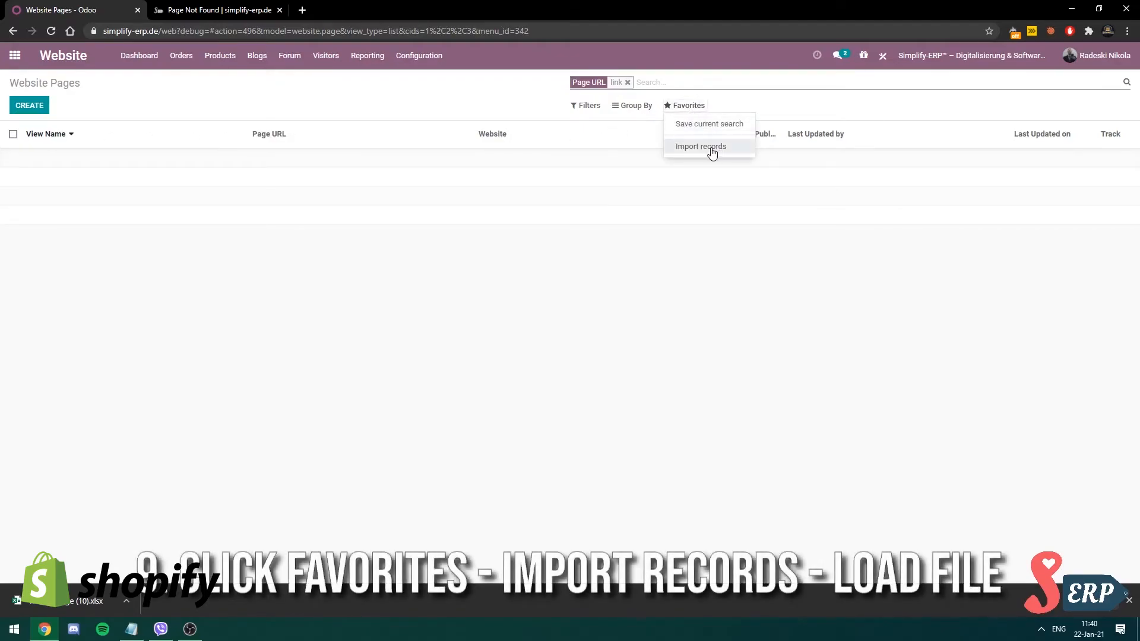
left_click(701, 146)
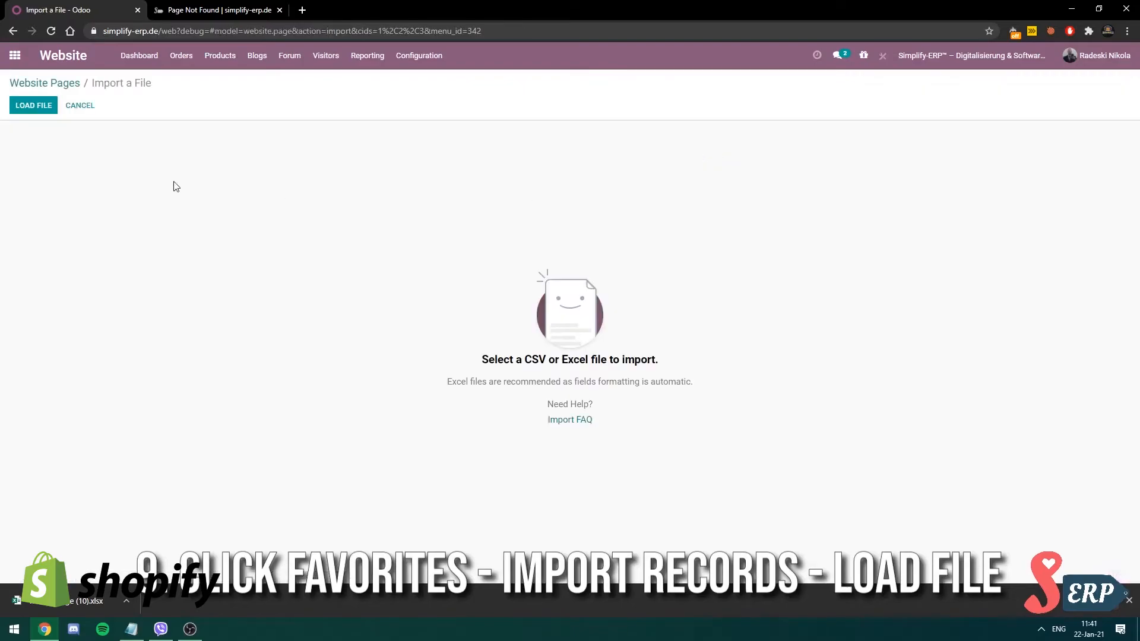
left_click(34, 105)
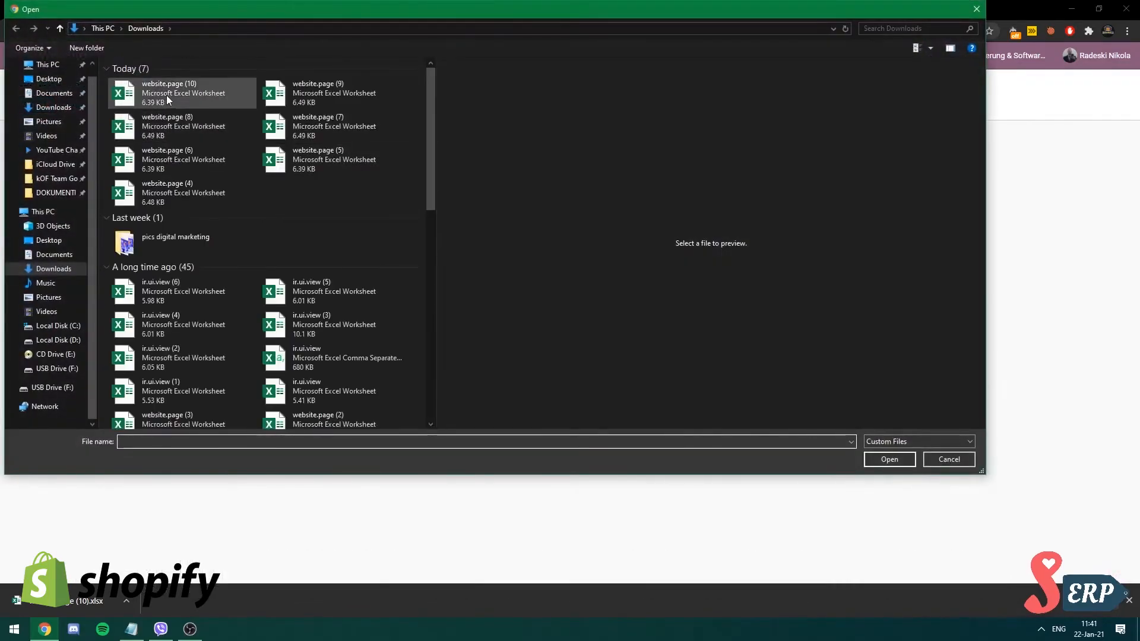
left_click(181, 93)
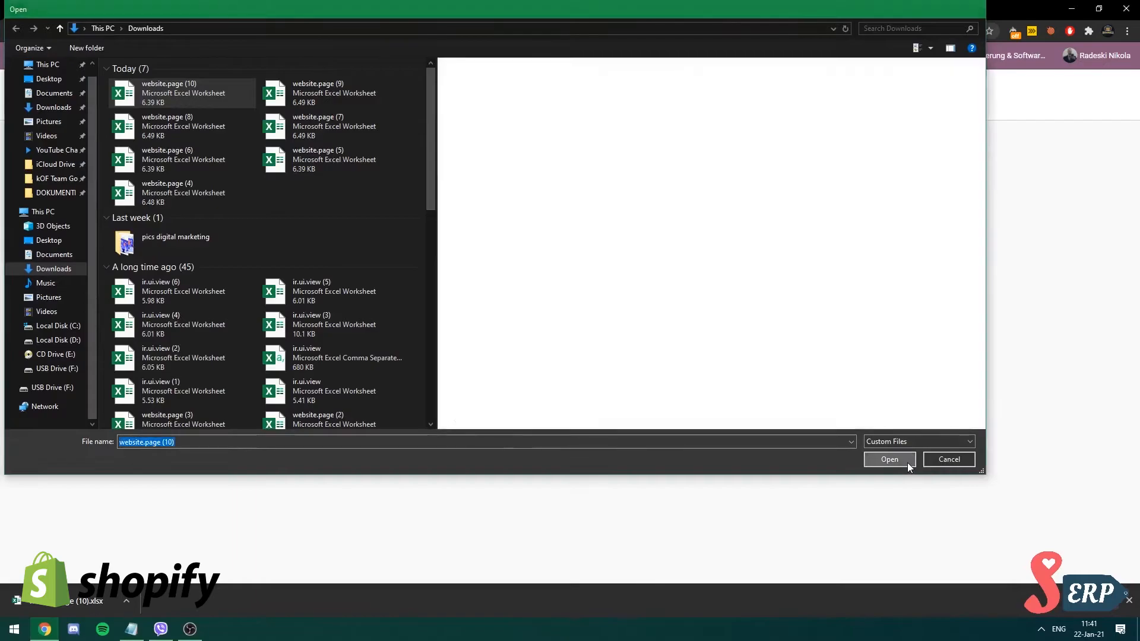
left_click(888, 458)
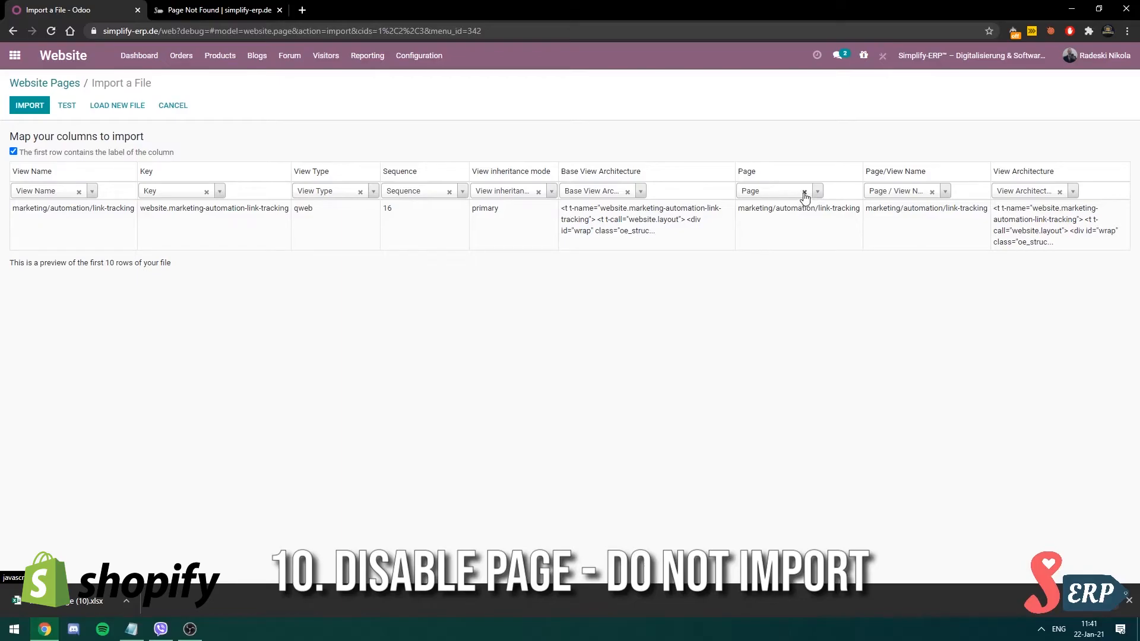
mouse_move(805, 202)
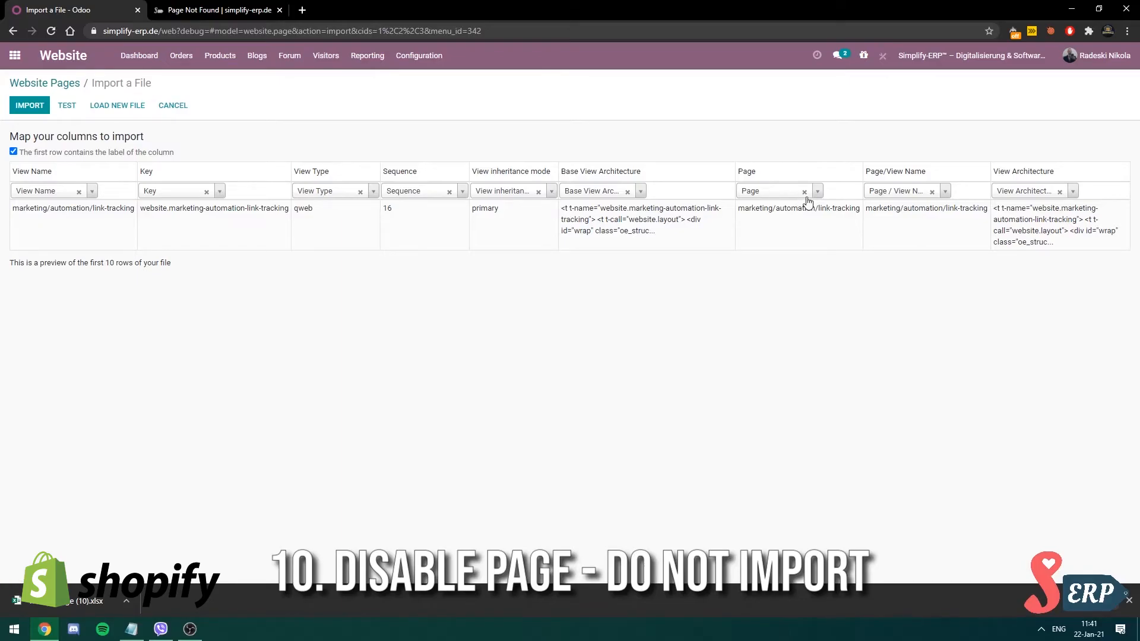
mouse_move(837, 222)
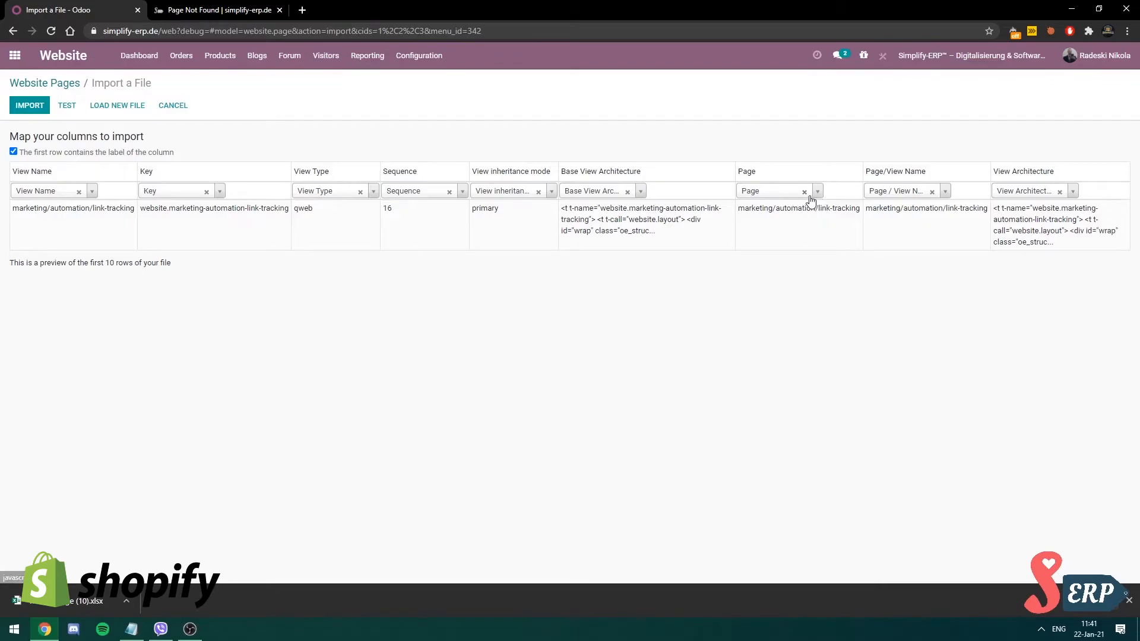
Set the Page column to Don't import, test the file, and import the 1 record
left_click(804, 190)
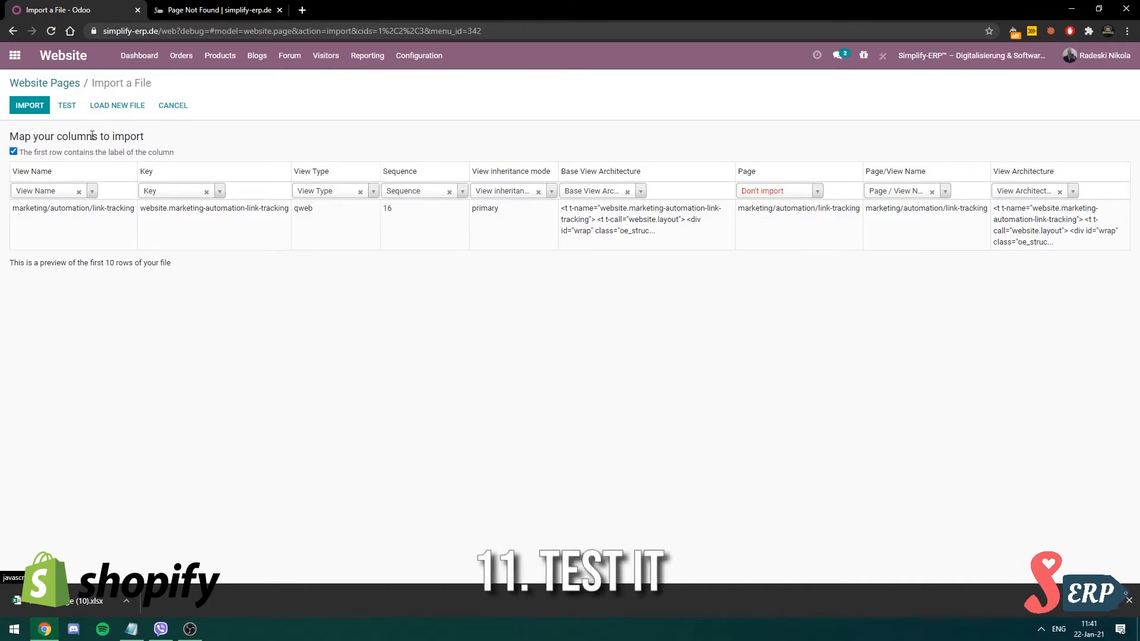
left_click(67, 105)
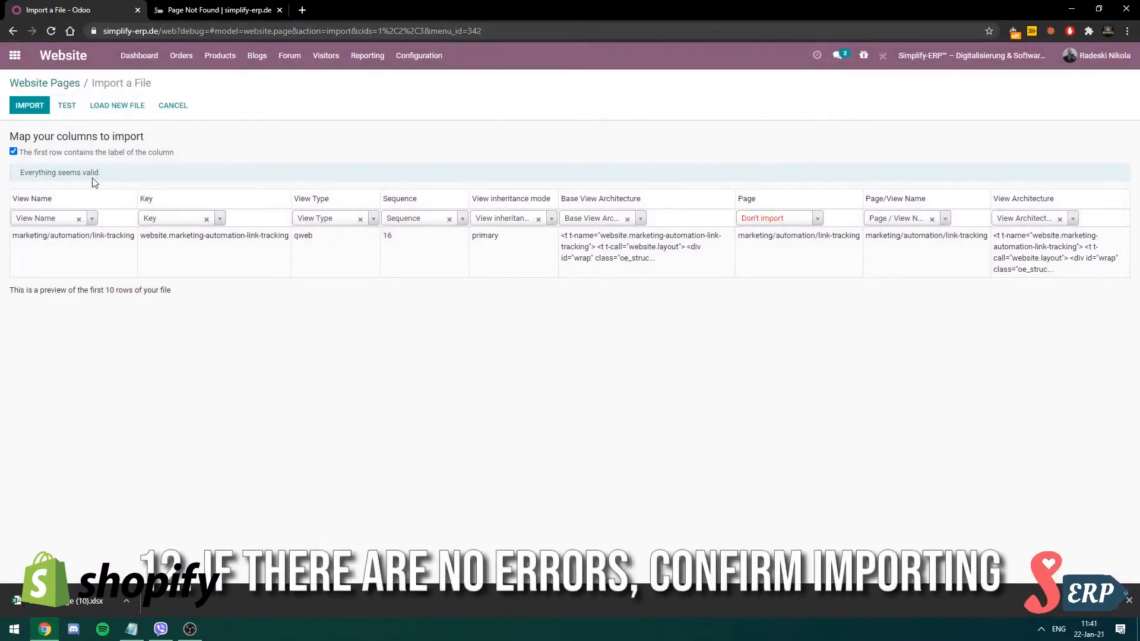
left_click(29, 106)
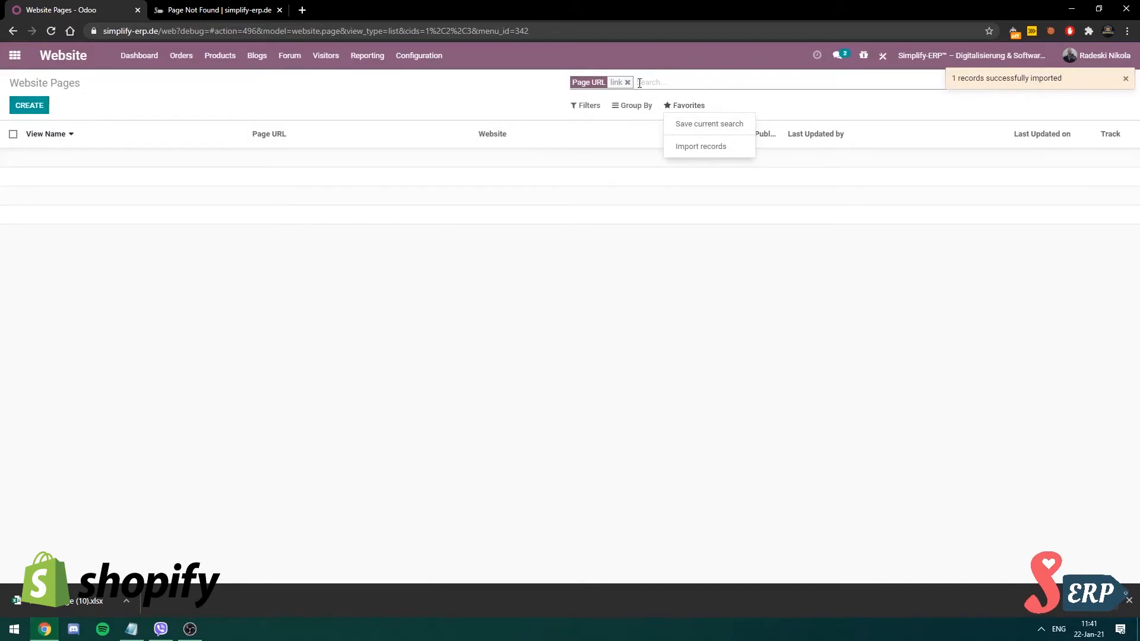
Filter the website's page management list by the term 'link' to find the imported page
left_click(216, 9)
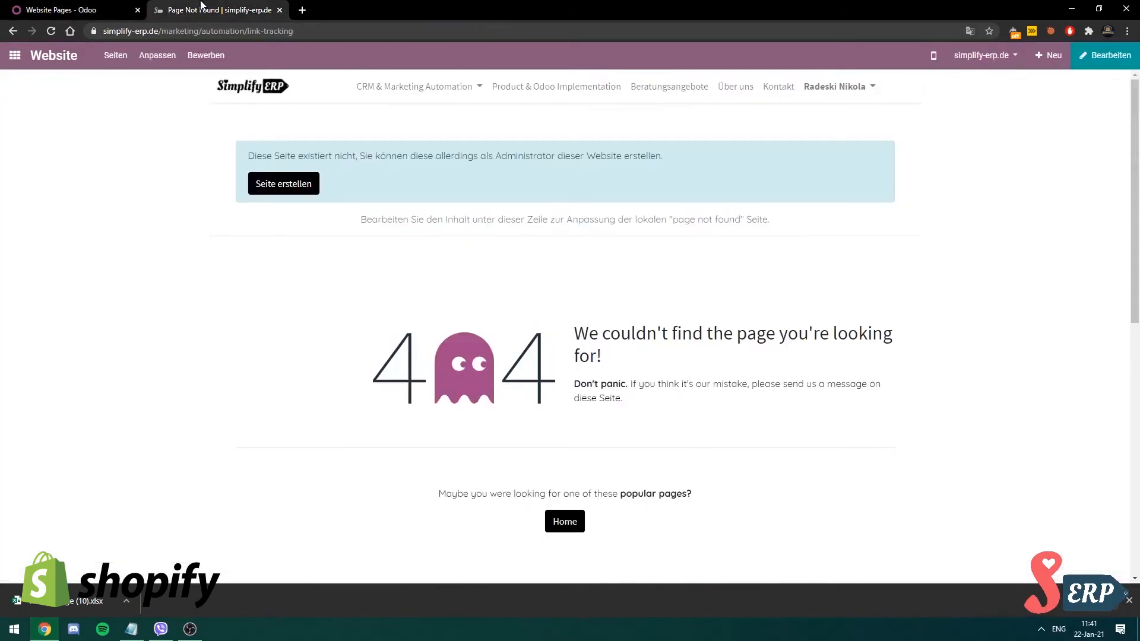
mouse_move(131, 78)
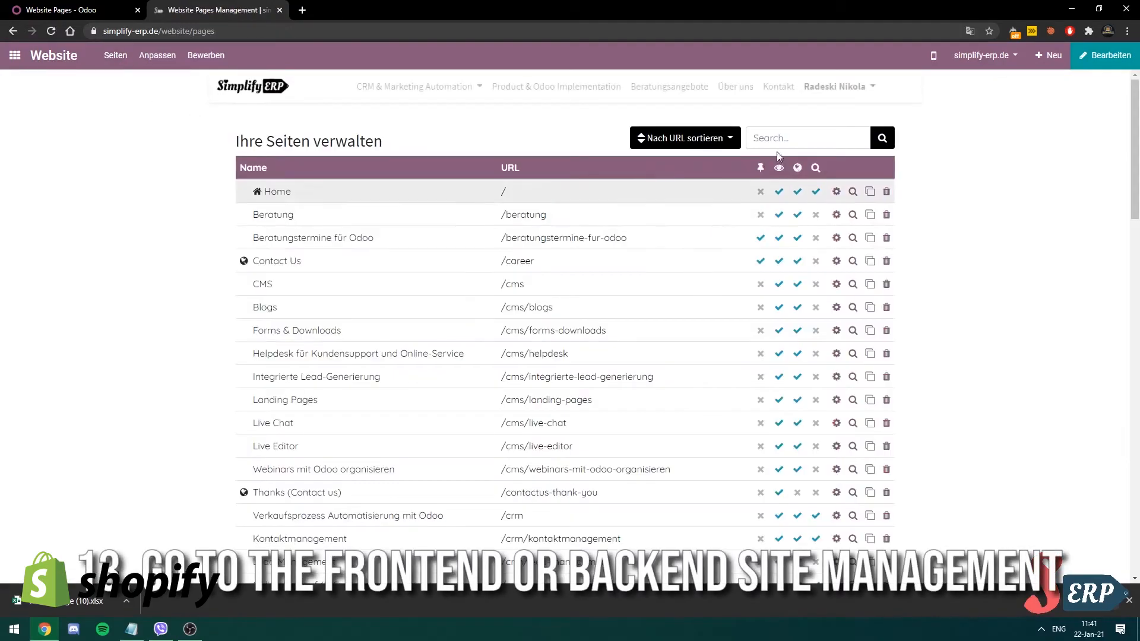
type("link")
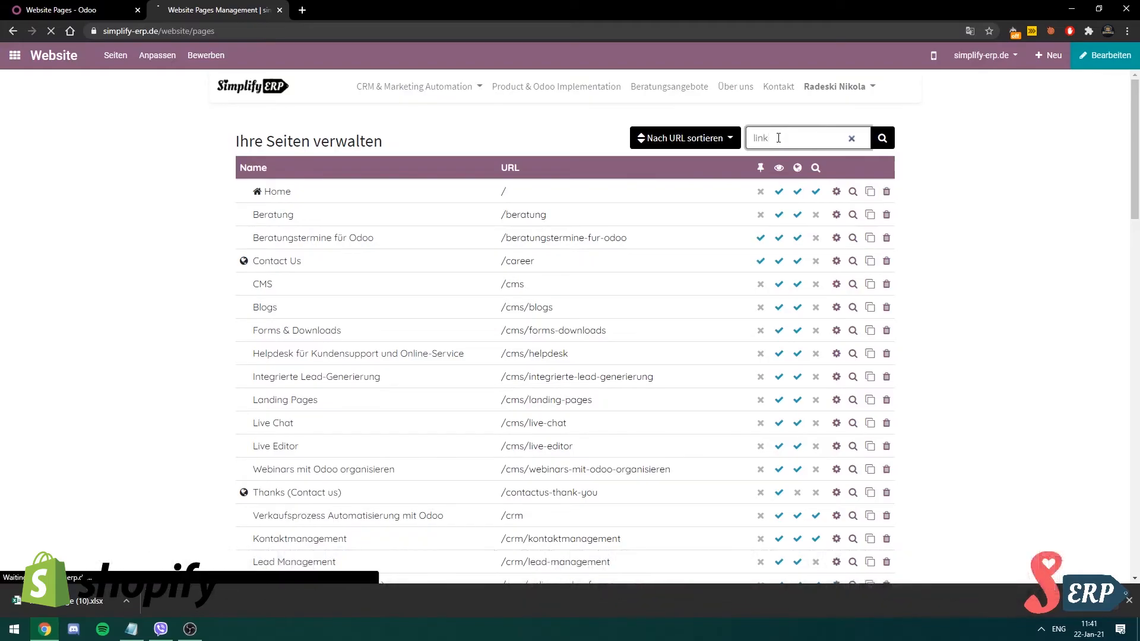
left_click(881, 138)
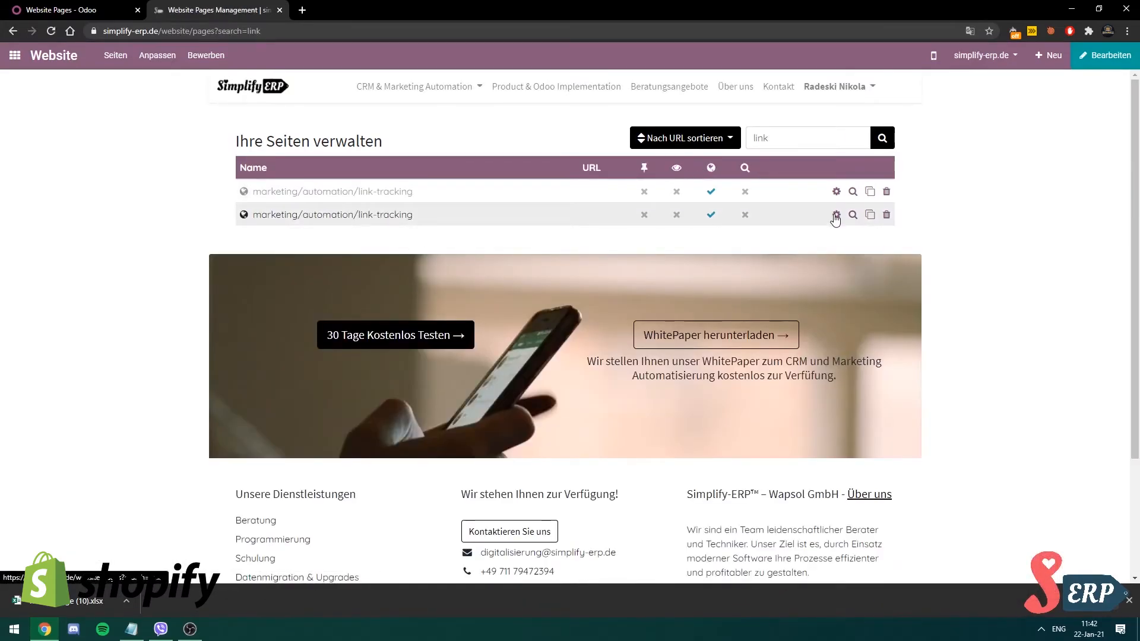
Set the imported page's URL to /marketing/automation/link-tracking in its properties and save
left_click(834, 215)
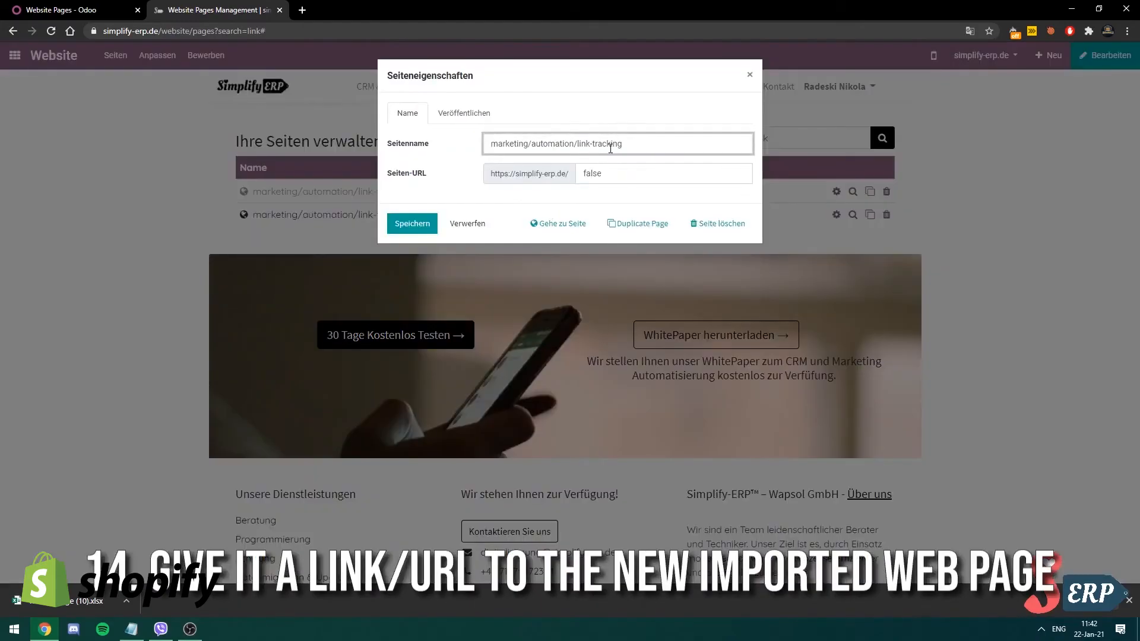
type("marketing/automation/link-tracking")
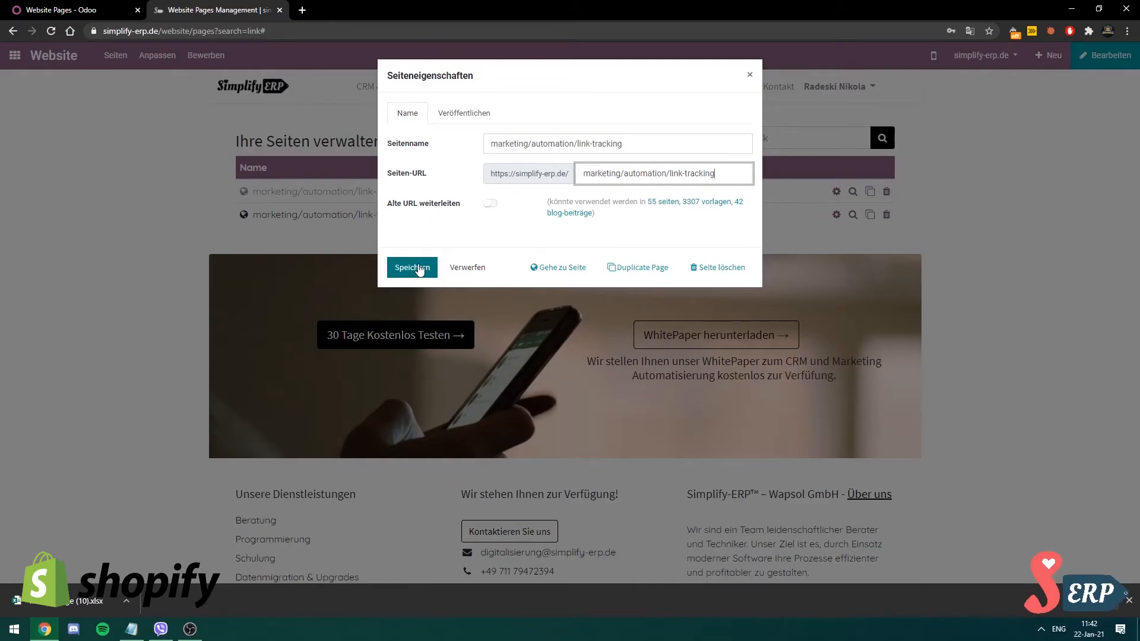
left_click(412, 267)
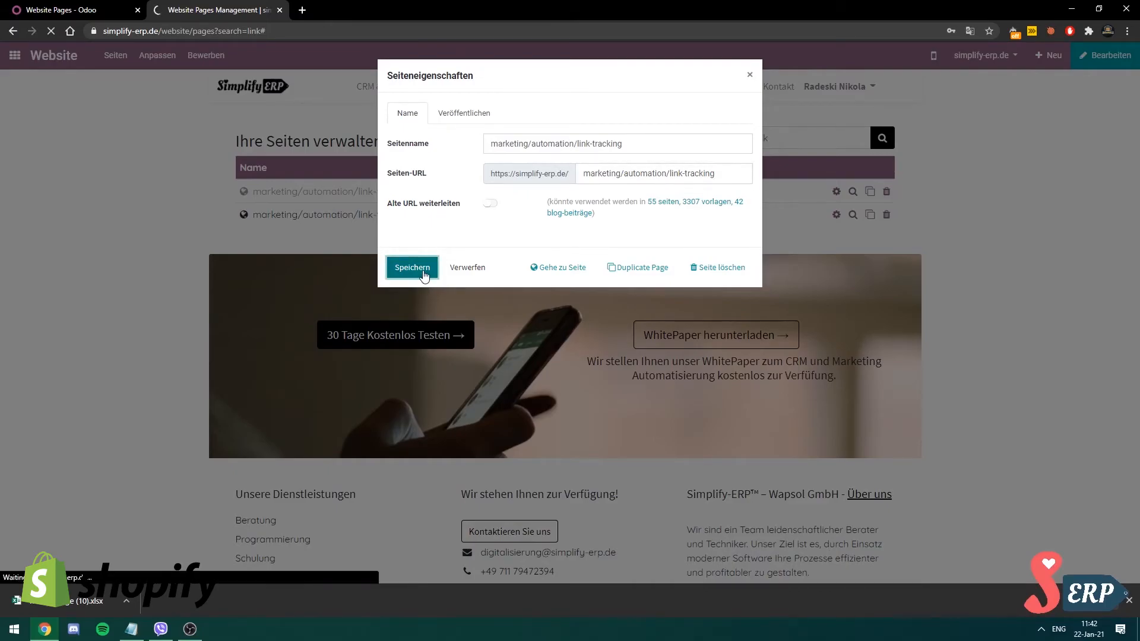
left_click(412, 267)
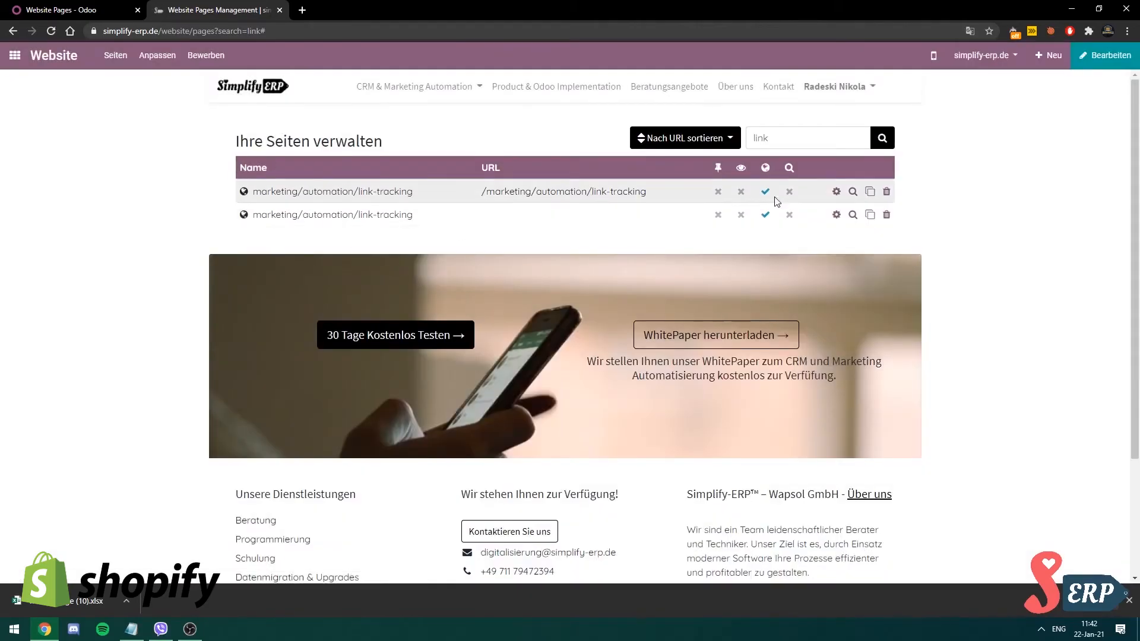
Load the Link Tracking page at its new URL and switch it to Published
left_click(562, 191)
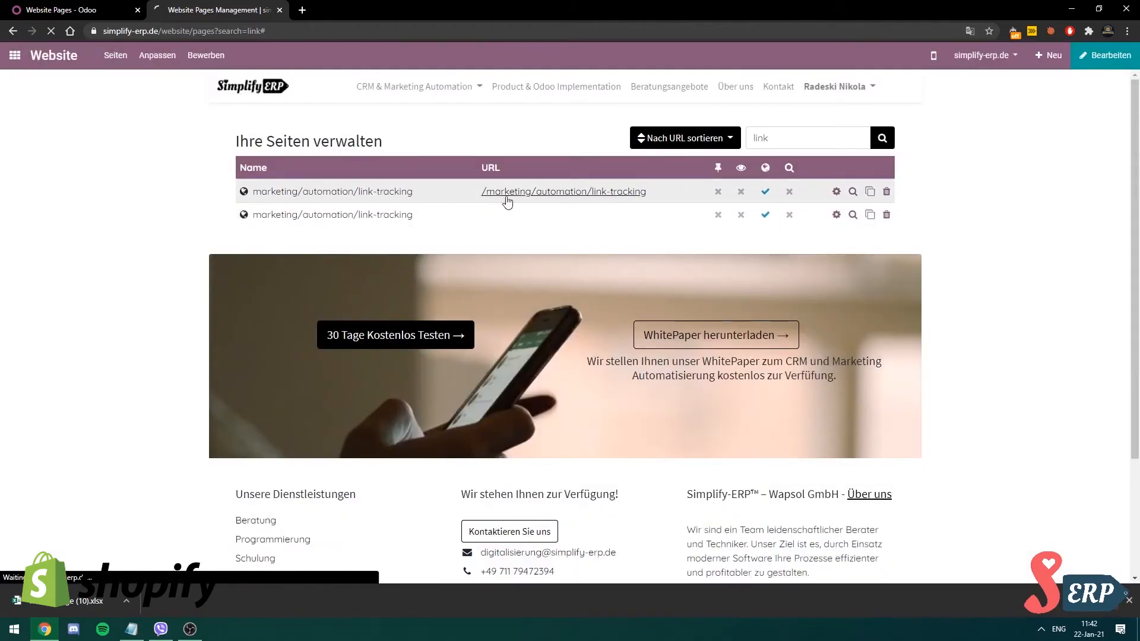
left_click(563, 191)
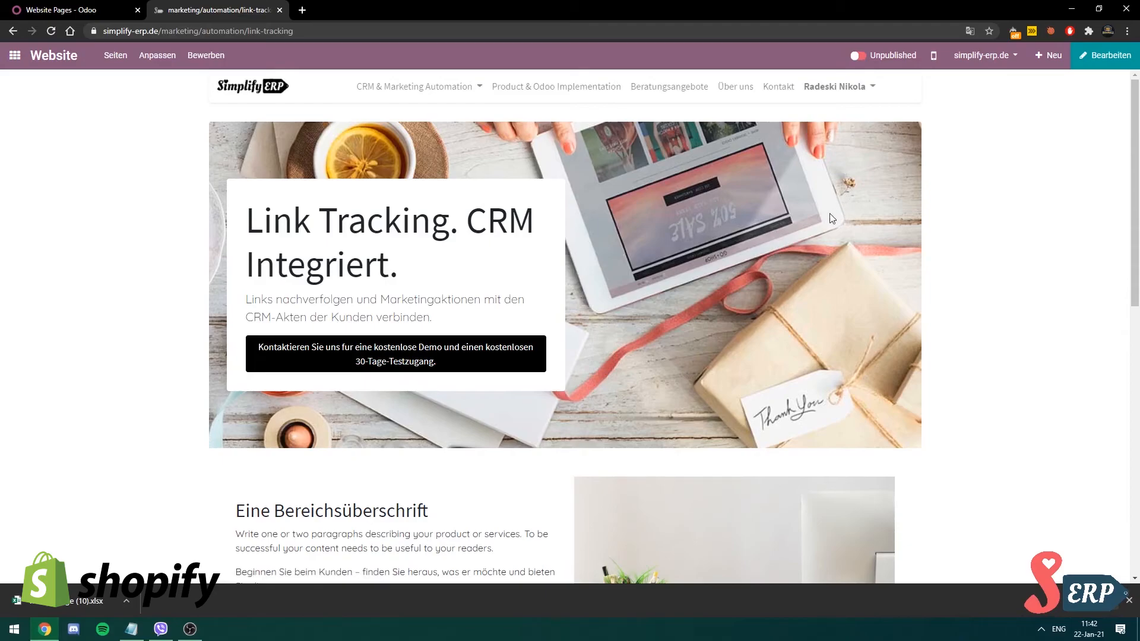
scroll("down", 3)
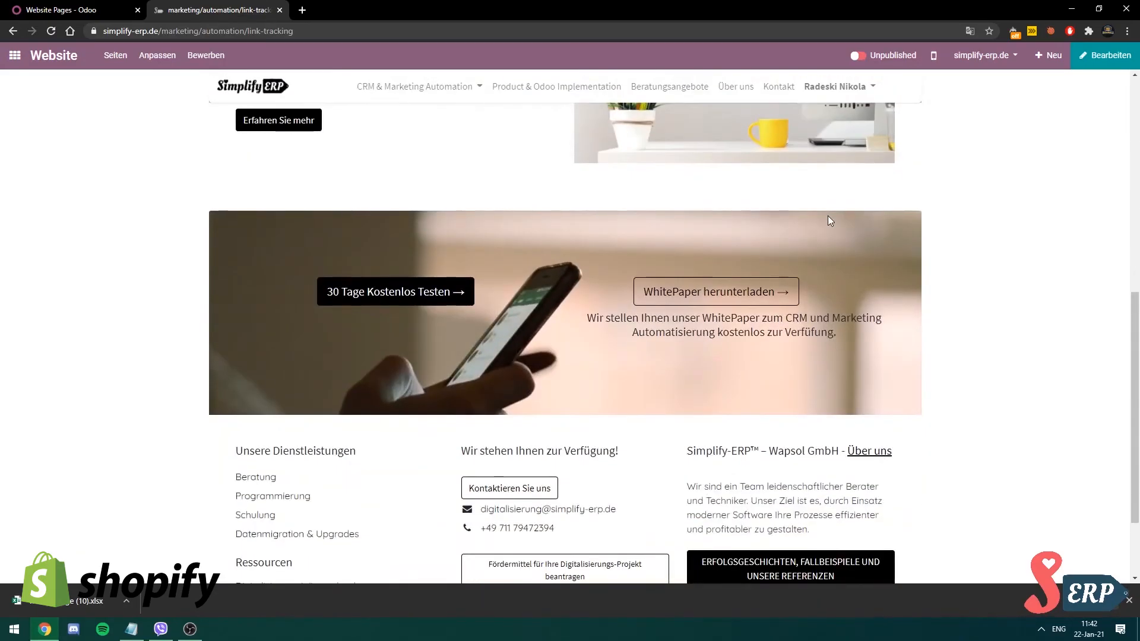
left_click(866, 56)
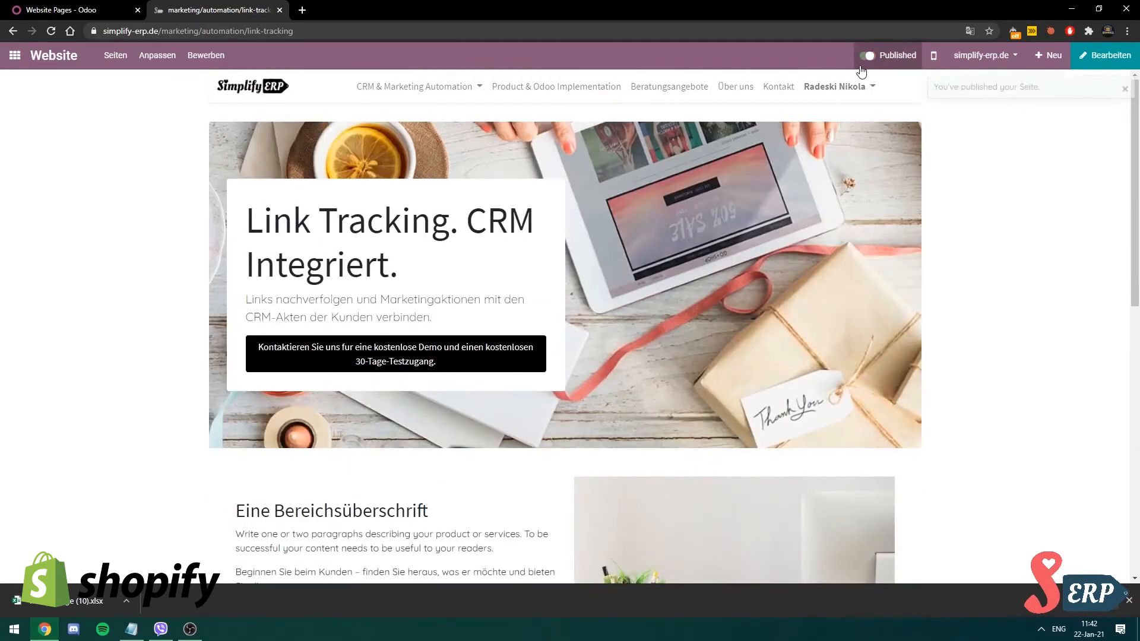
scroll("down", 3)
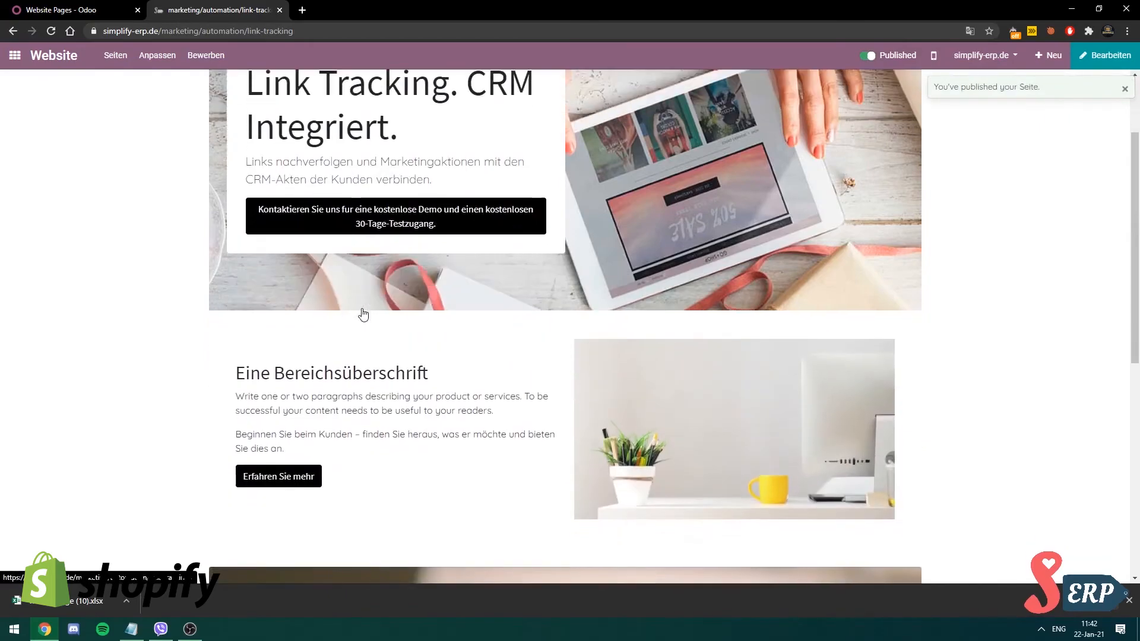